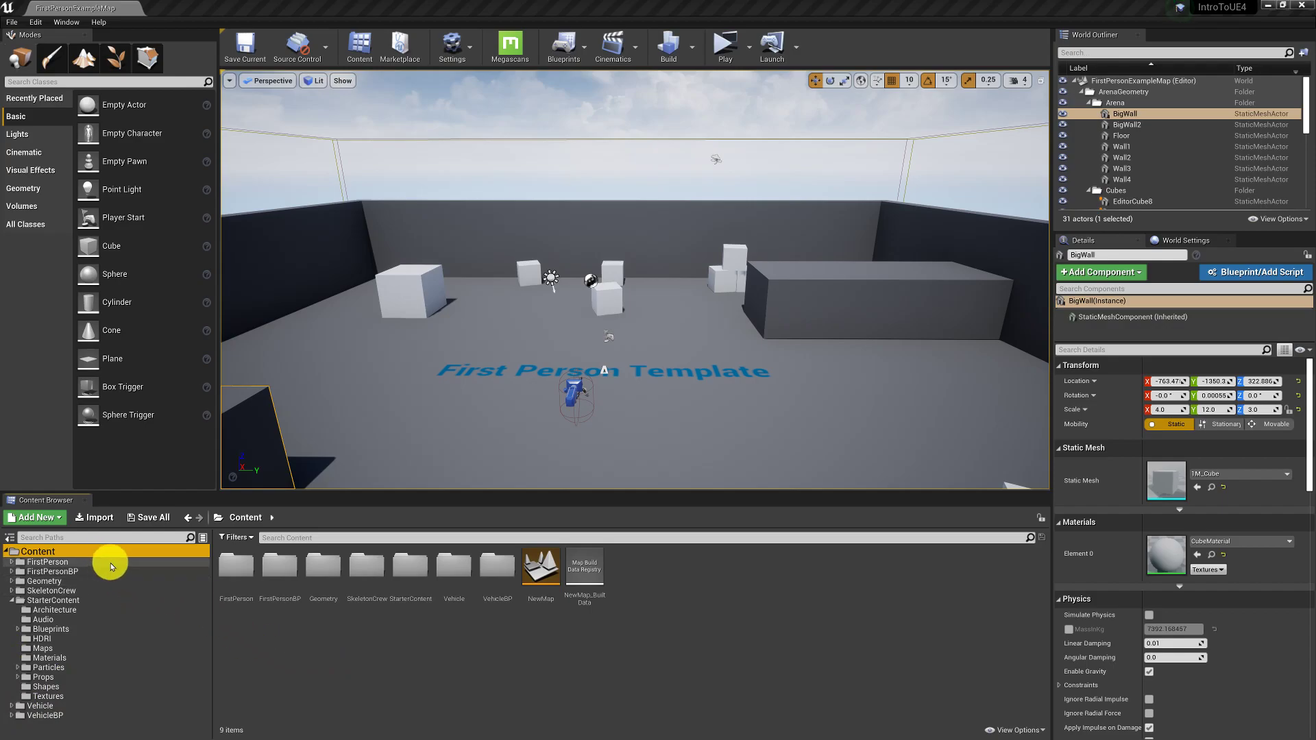
pyautogui.moveTo(125, 573)
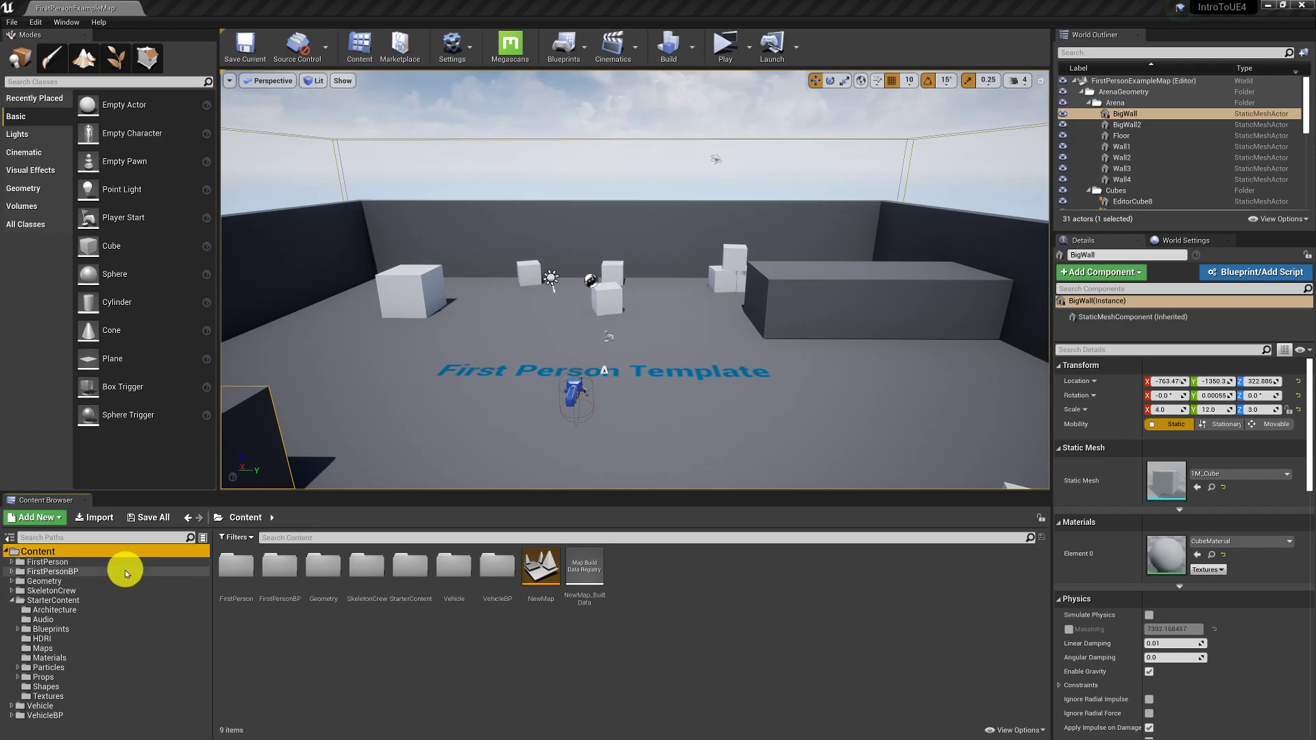
pyautogui.moveTo(125, 634)
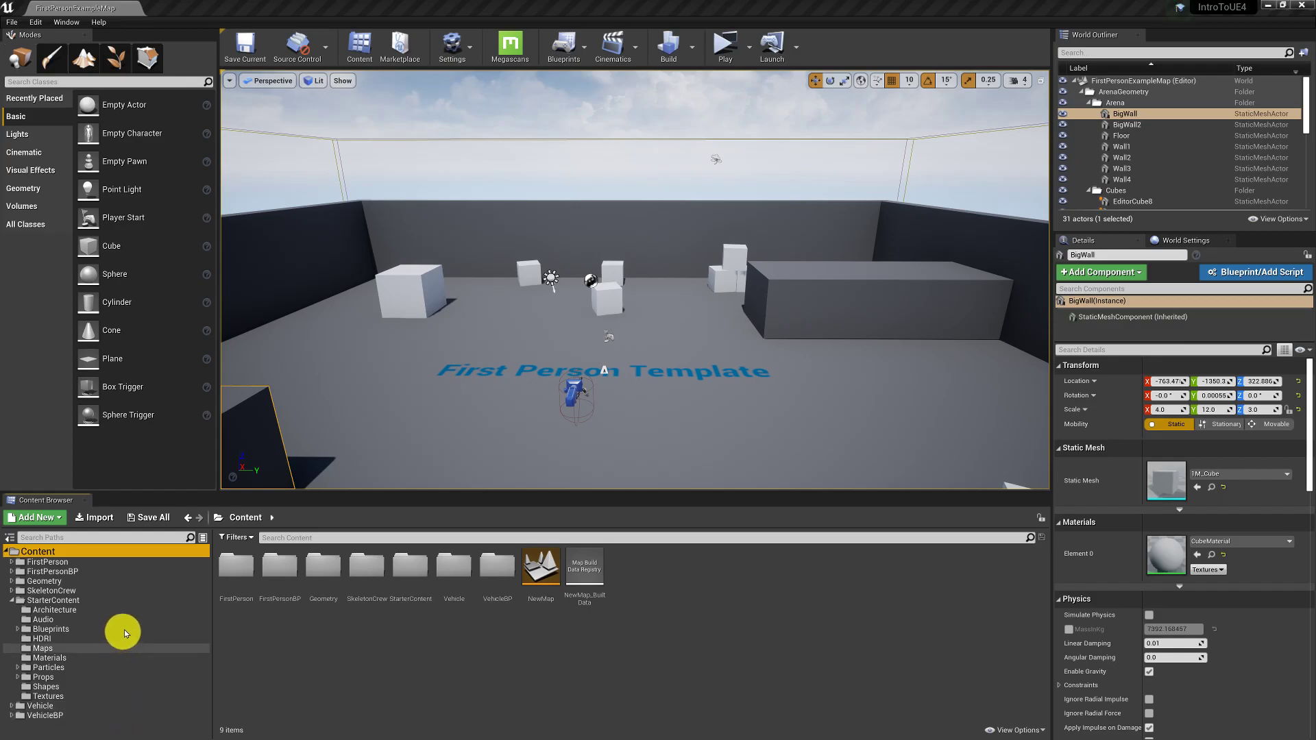
pyautogui.moveTo(259, 553)
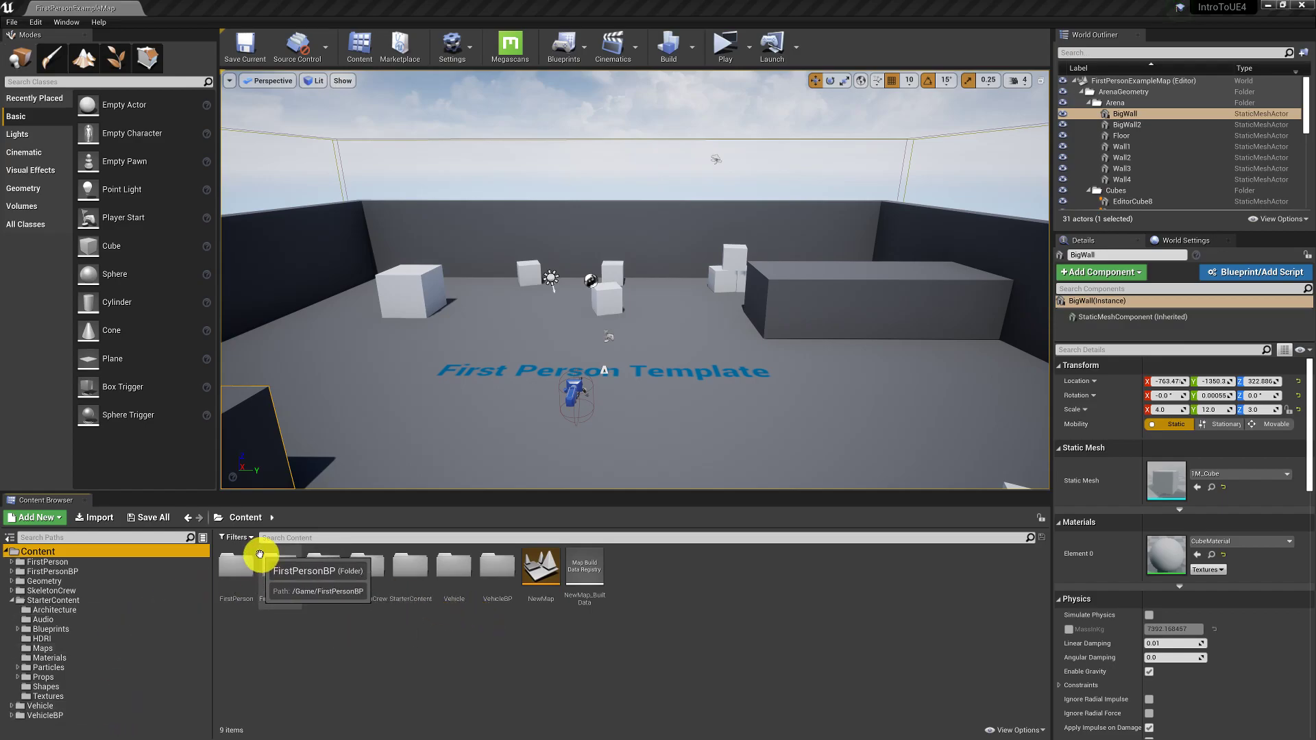
# Preview the Starter Content pack under Add Feature or Content Pack, then close the window
pyautogui.click(234, 537)
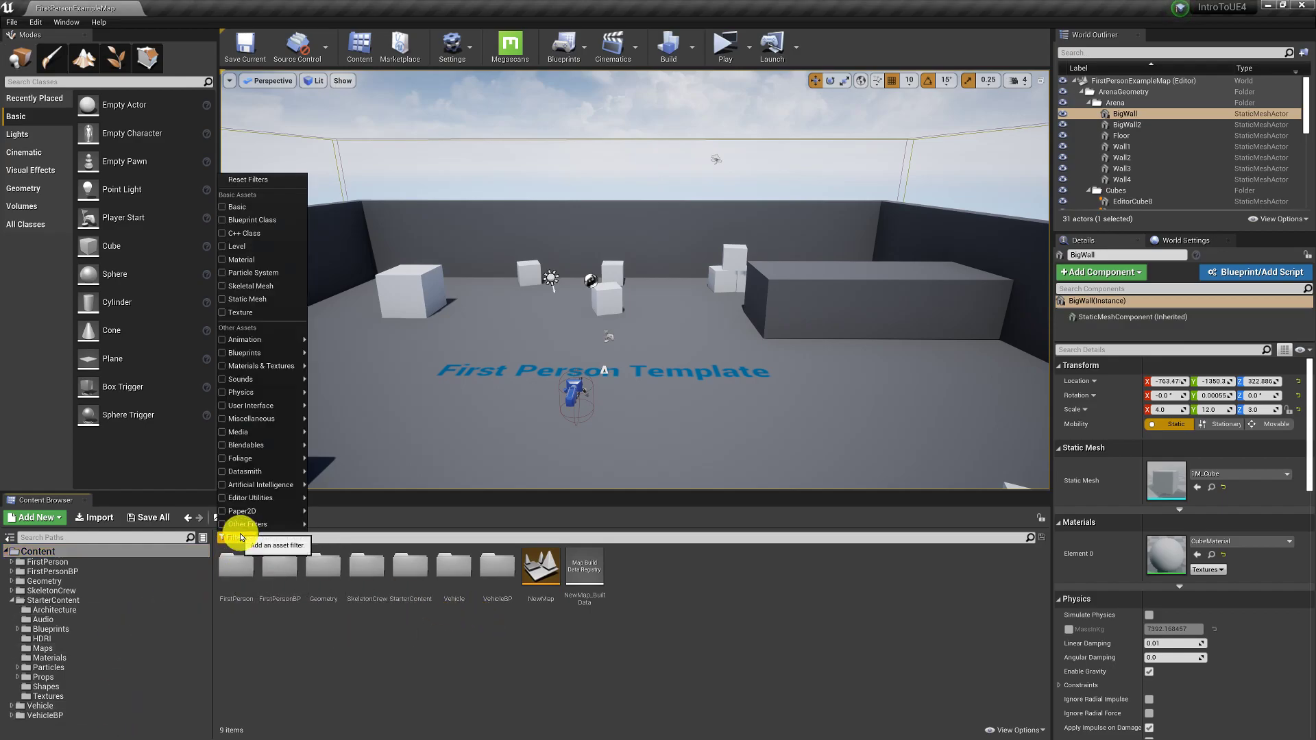
pyautogui.moveTo(277, 219)
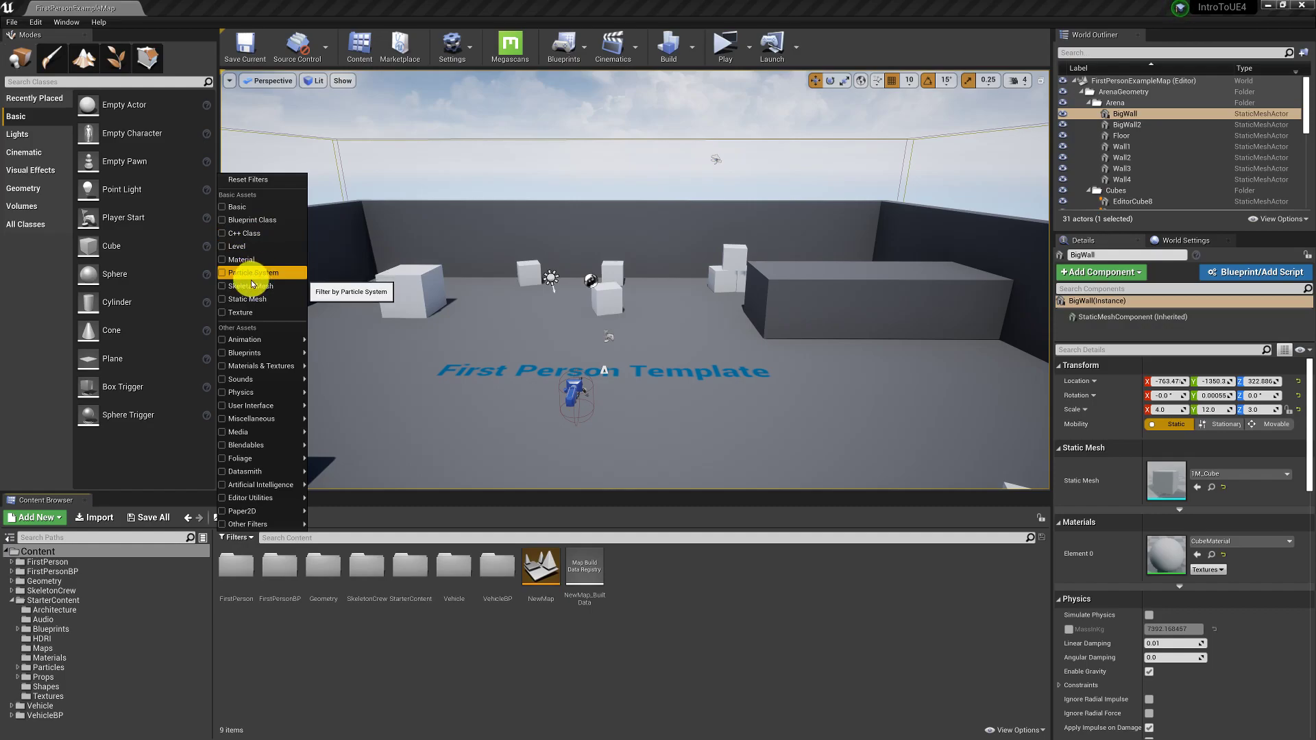
pyautogui.moveTo(274, 286)
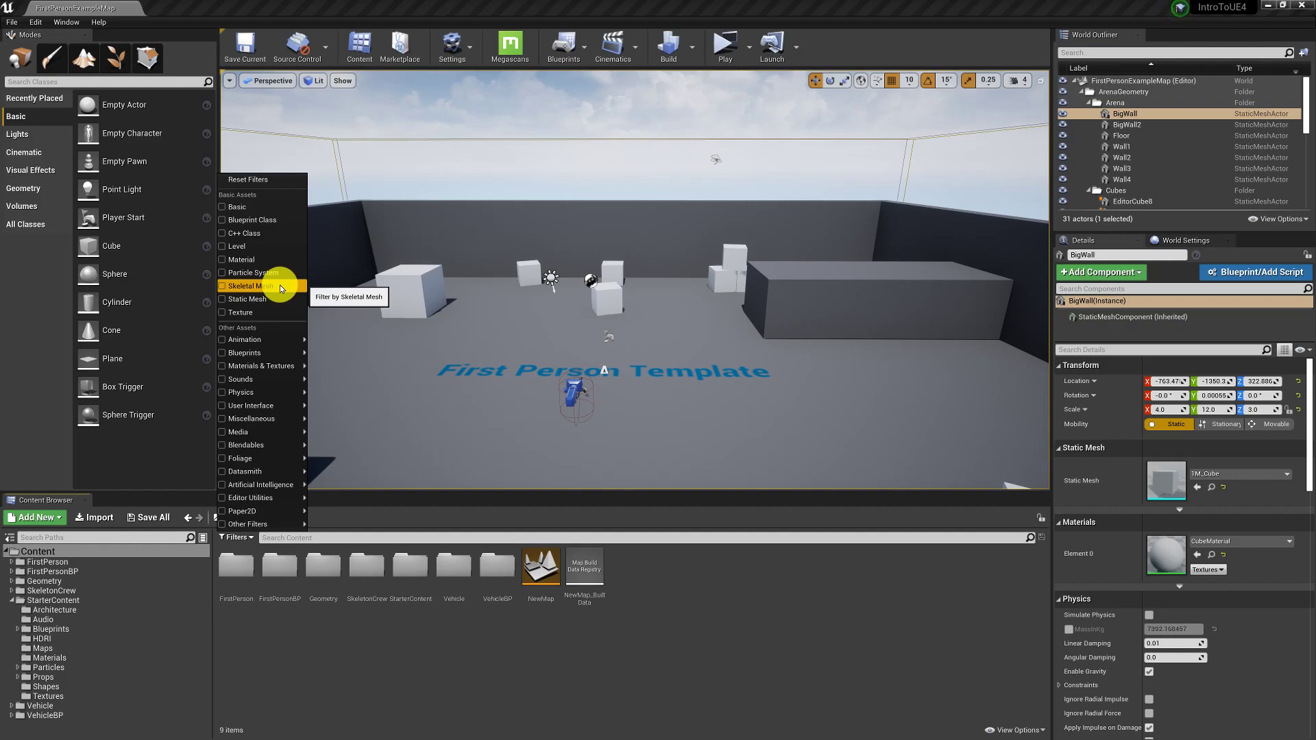
pyautogui.moveTo(274, 299)
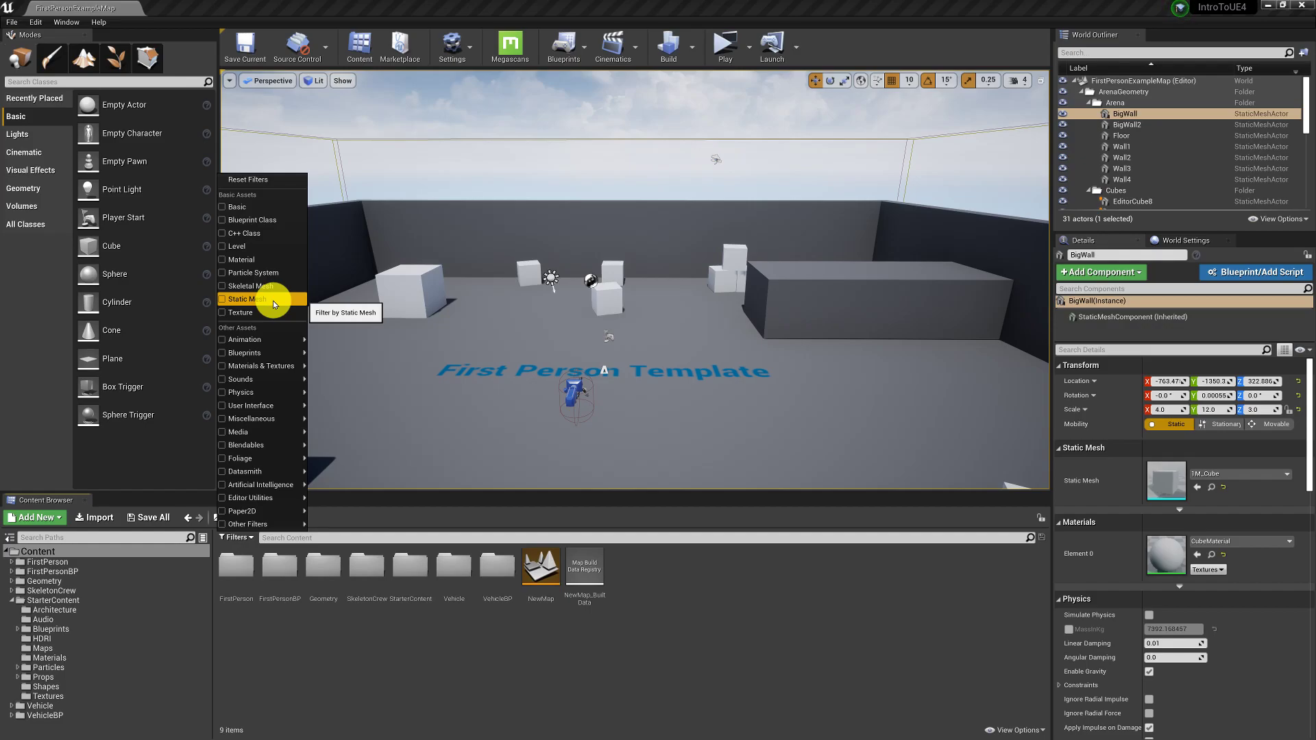
pyautogui.moveTo(263, 312)
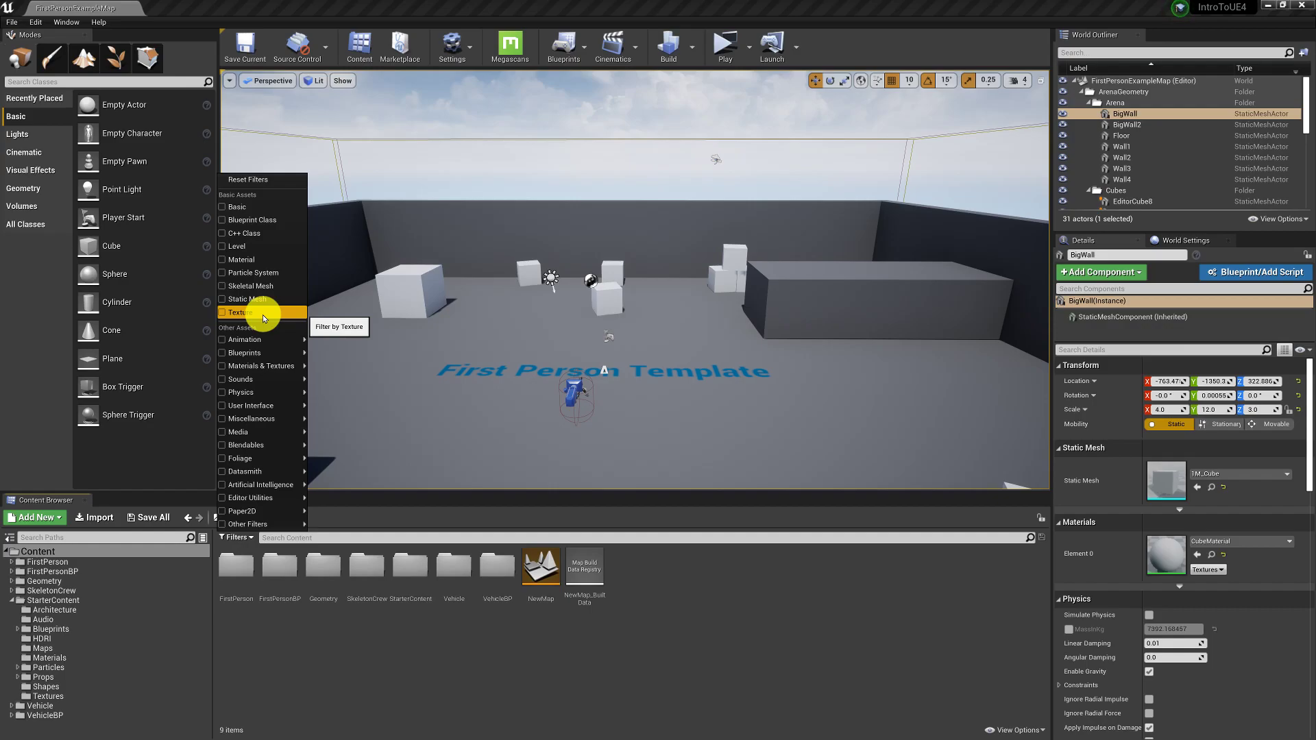
pyautogui.moveTo(267, 260)
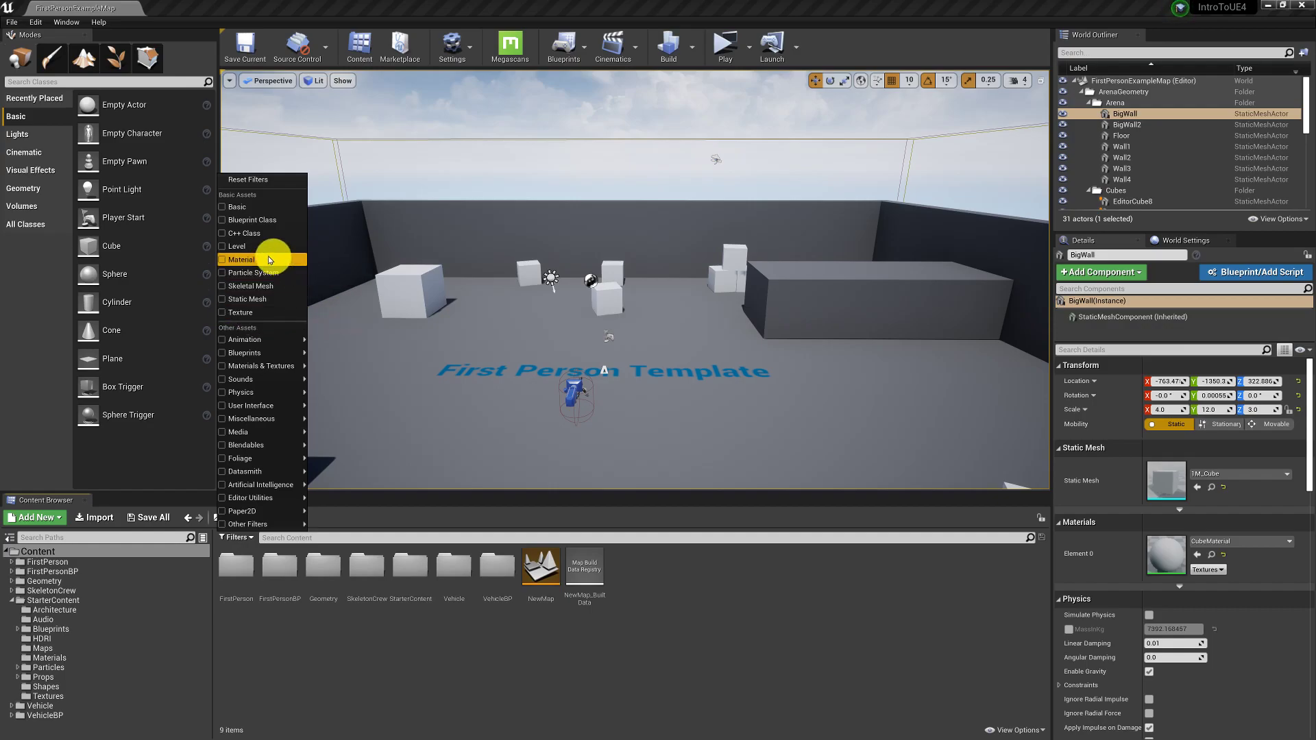
pyautogui.moveTo(265, 331)
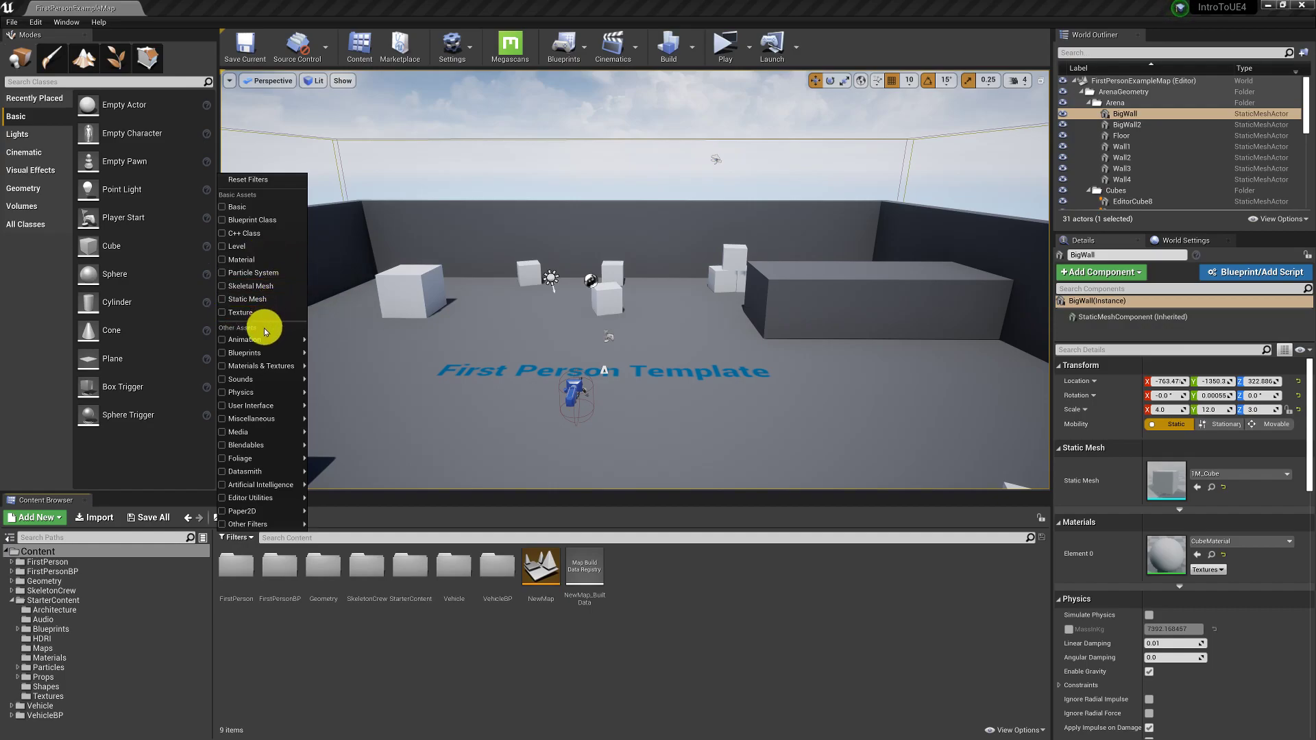
pyautogui.moveTo(244, 352)
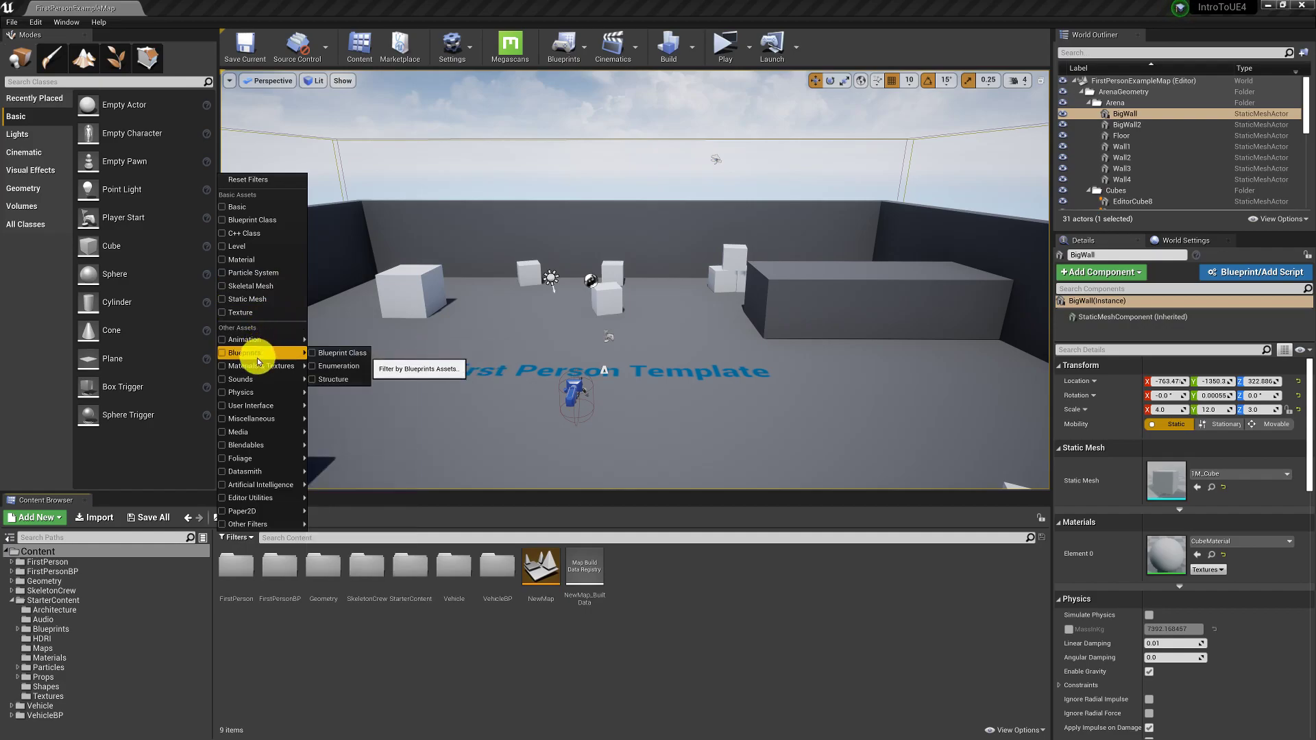
pyautogui.moveTo(263, 366)
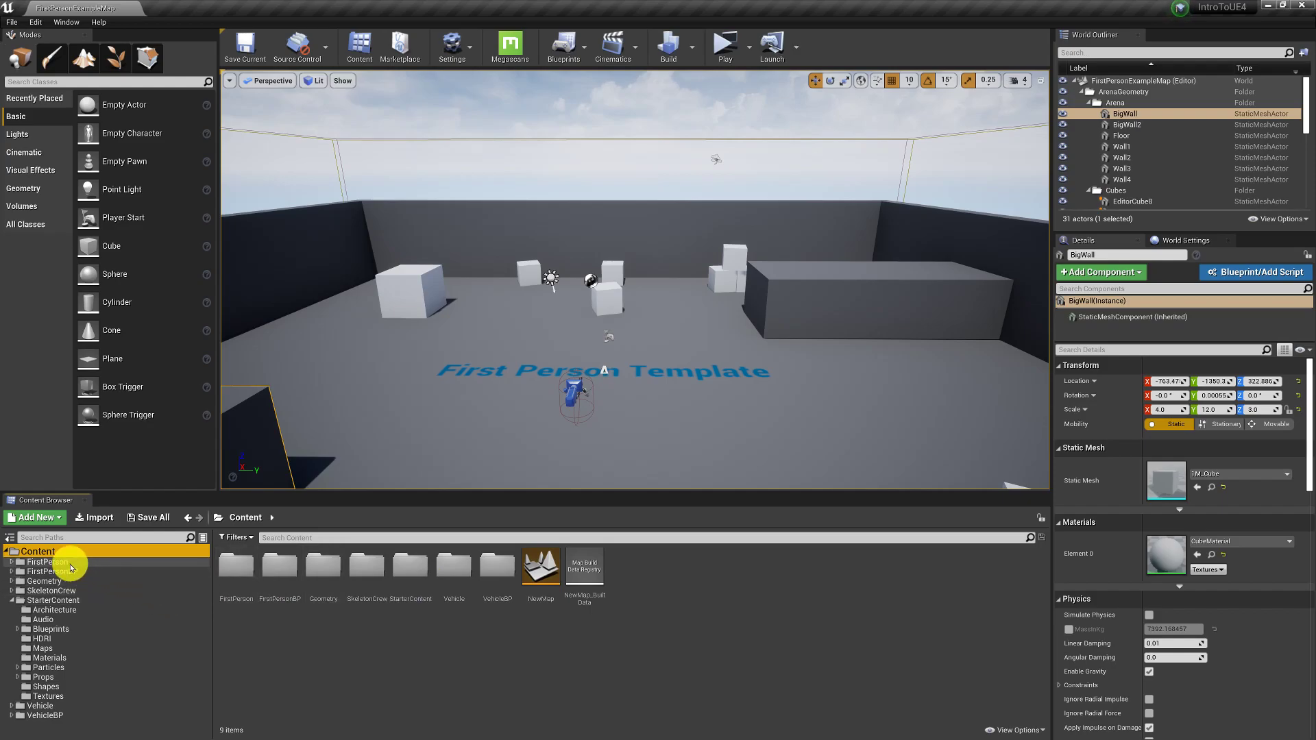
pyautogui.moveTo(58, 610)
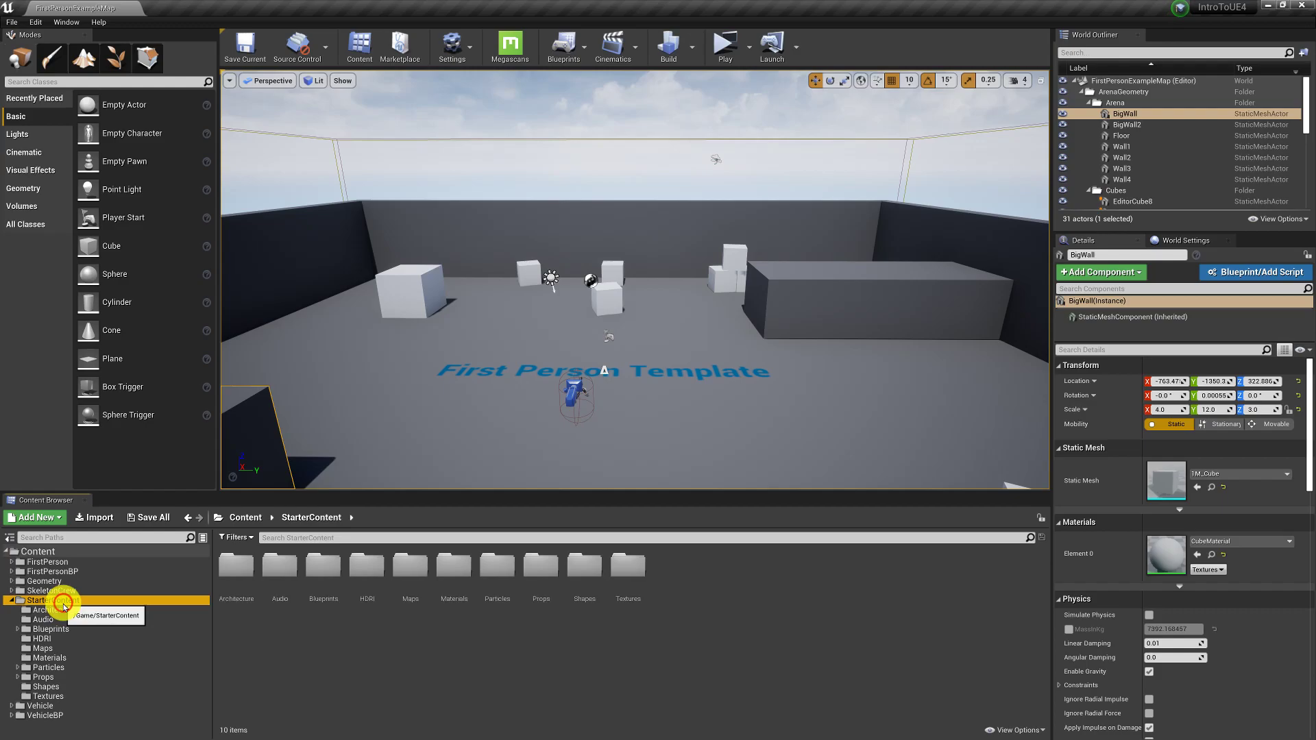
pyautogui.click(34, 518)
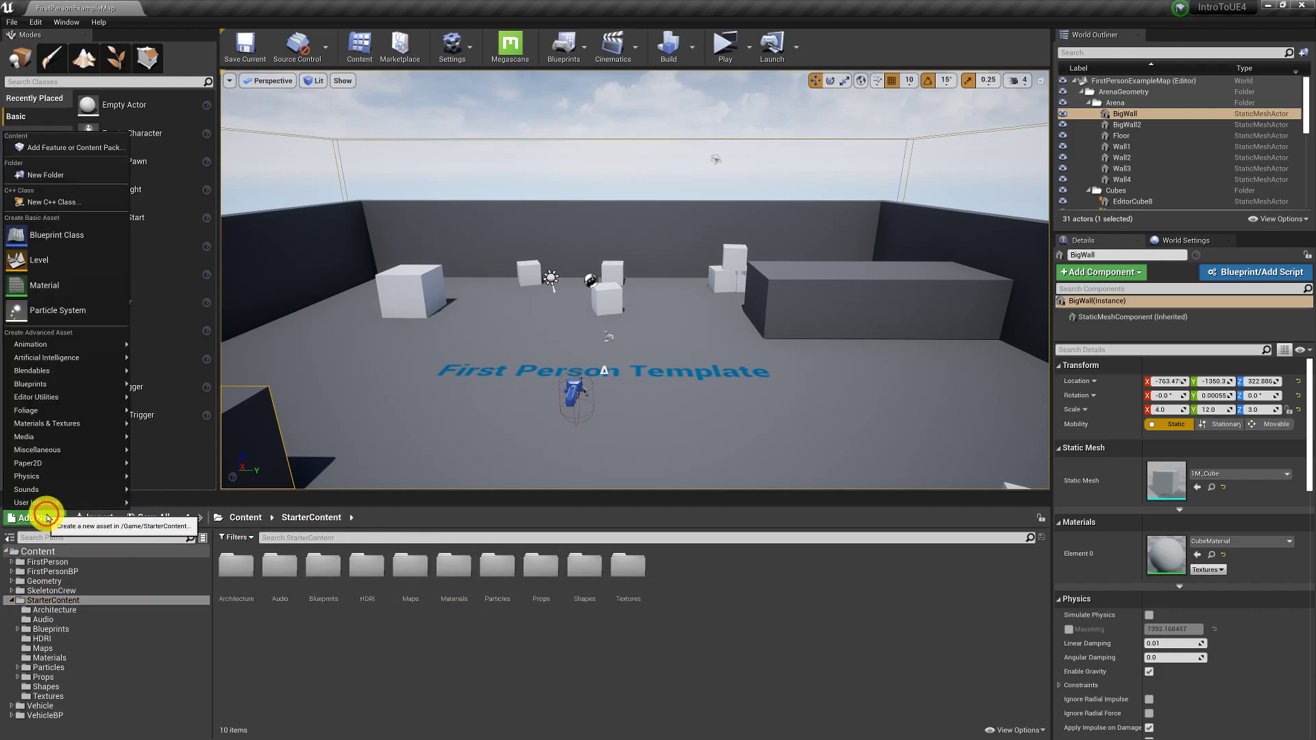
pyautogui.moveTo(38, 147)
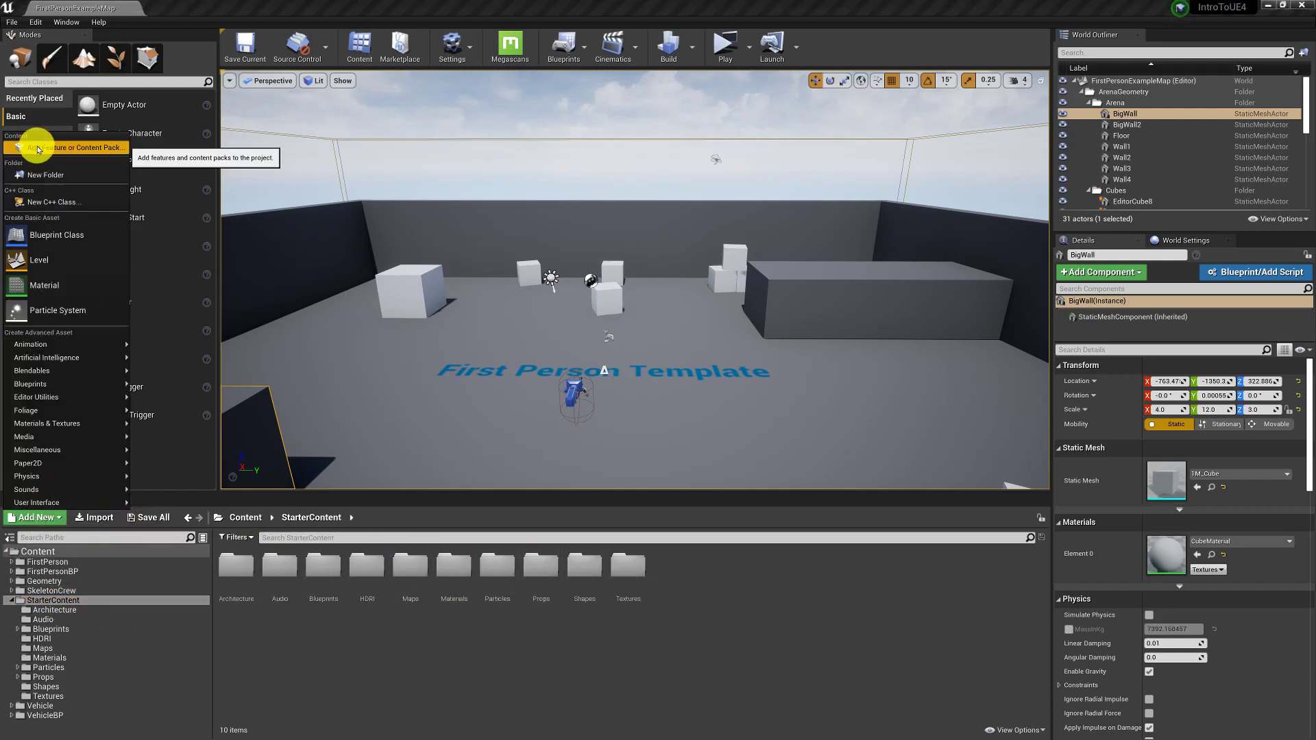
pyautogui.click(66, 147)
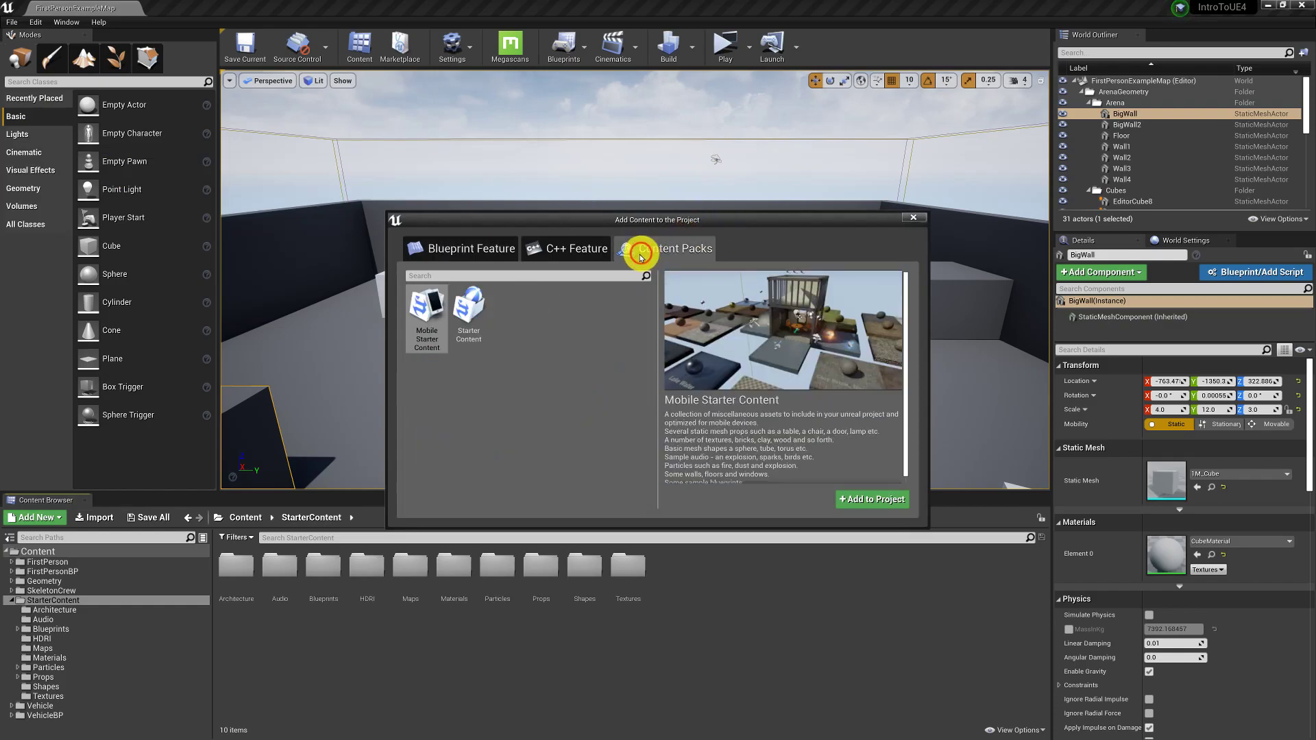
pyautogui.click(468, 311)
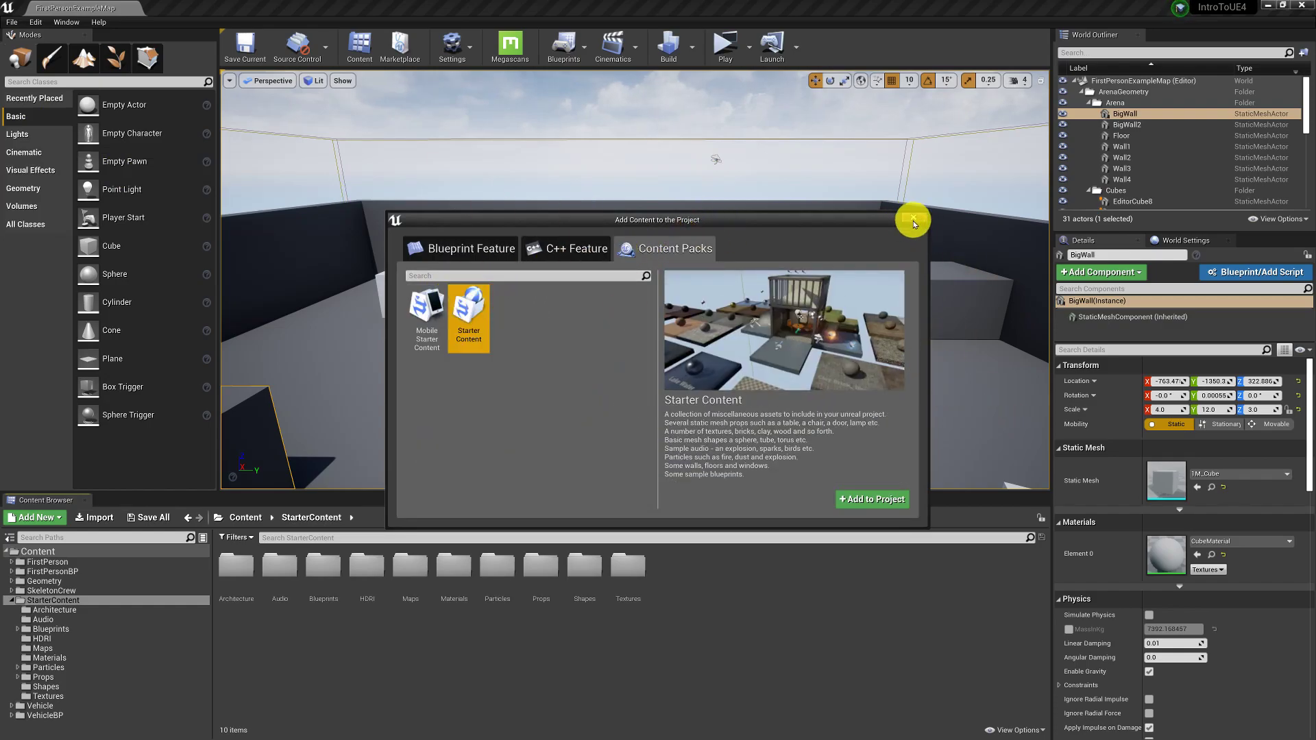
pyautogui.click(912, 219)
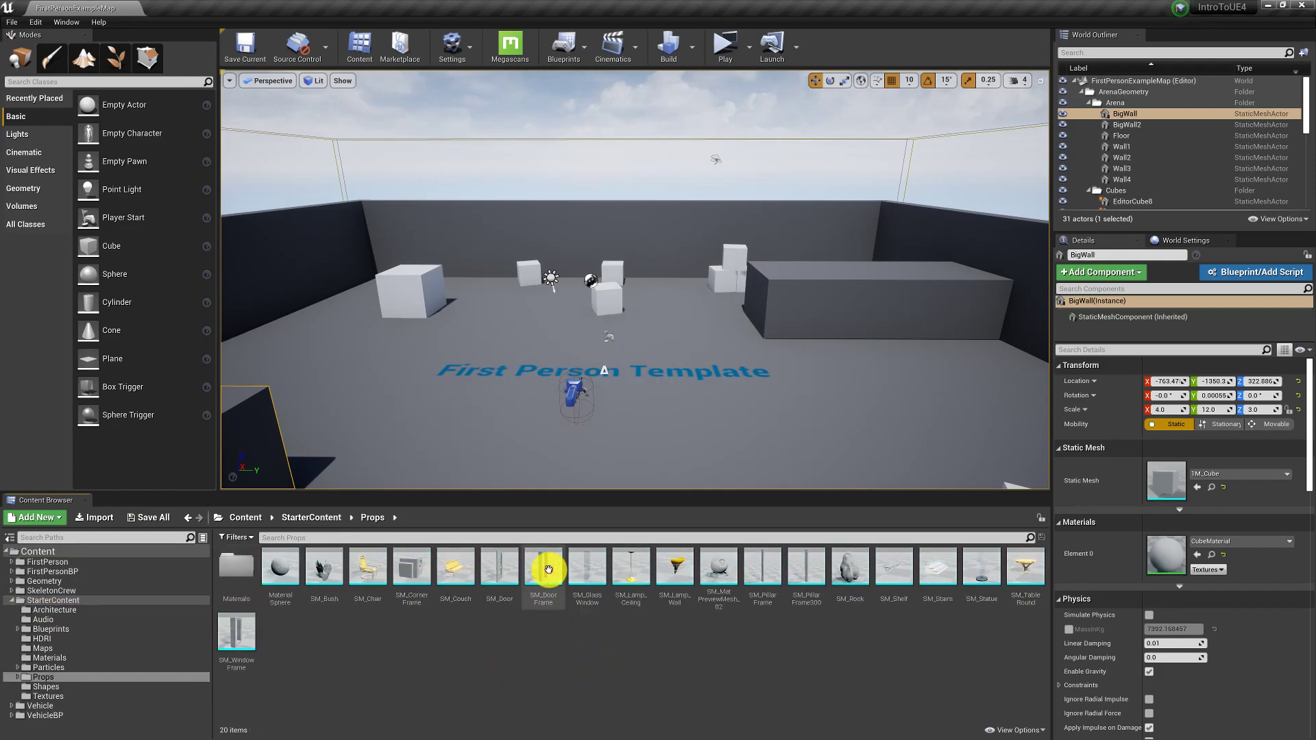
pyautogui.moveTo(696, 577)
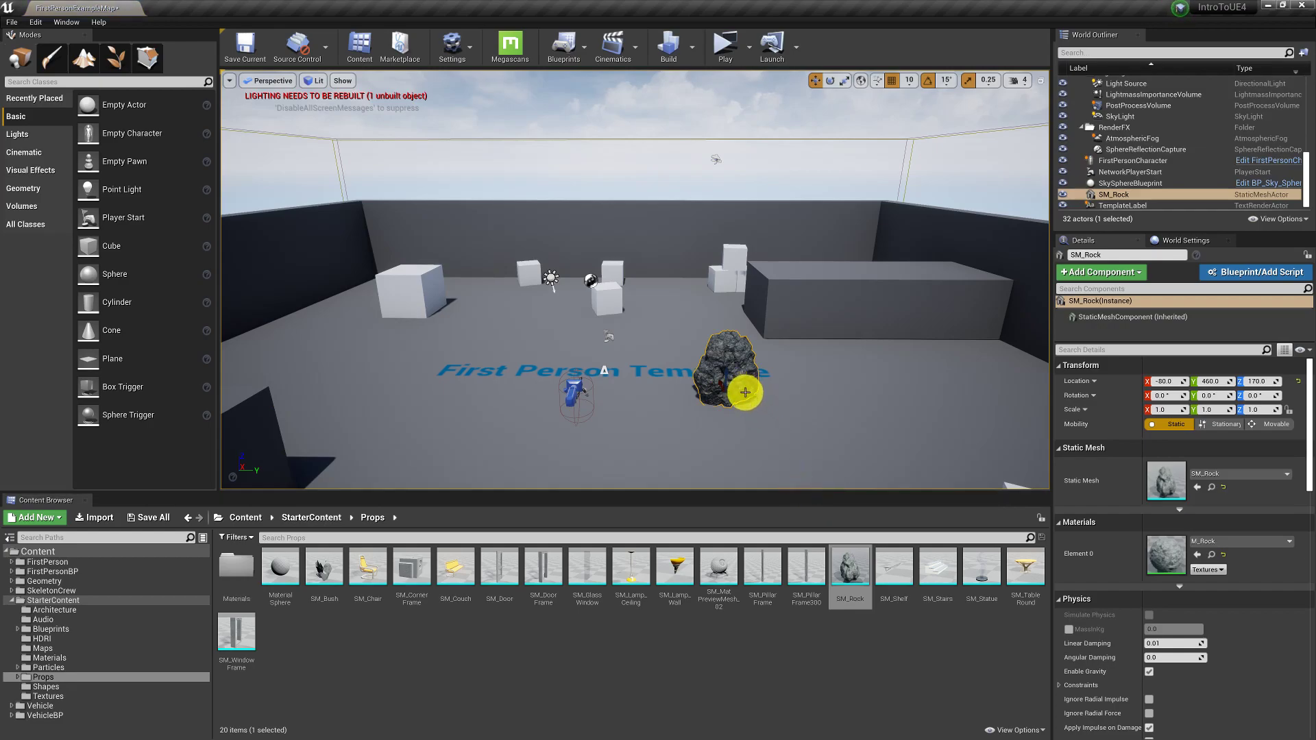
# Reposition SM_Rock in the viewport and place SM_Stairs into the level
pyautogui.moveTo(740, 392); pyautogui.dragTo(715, 371)
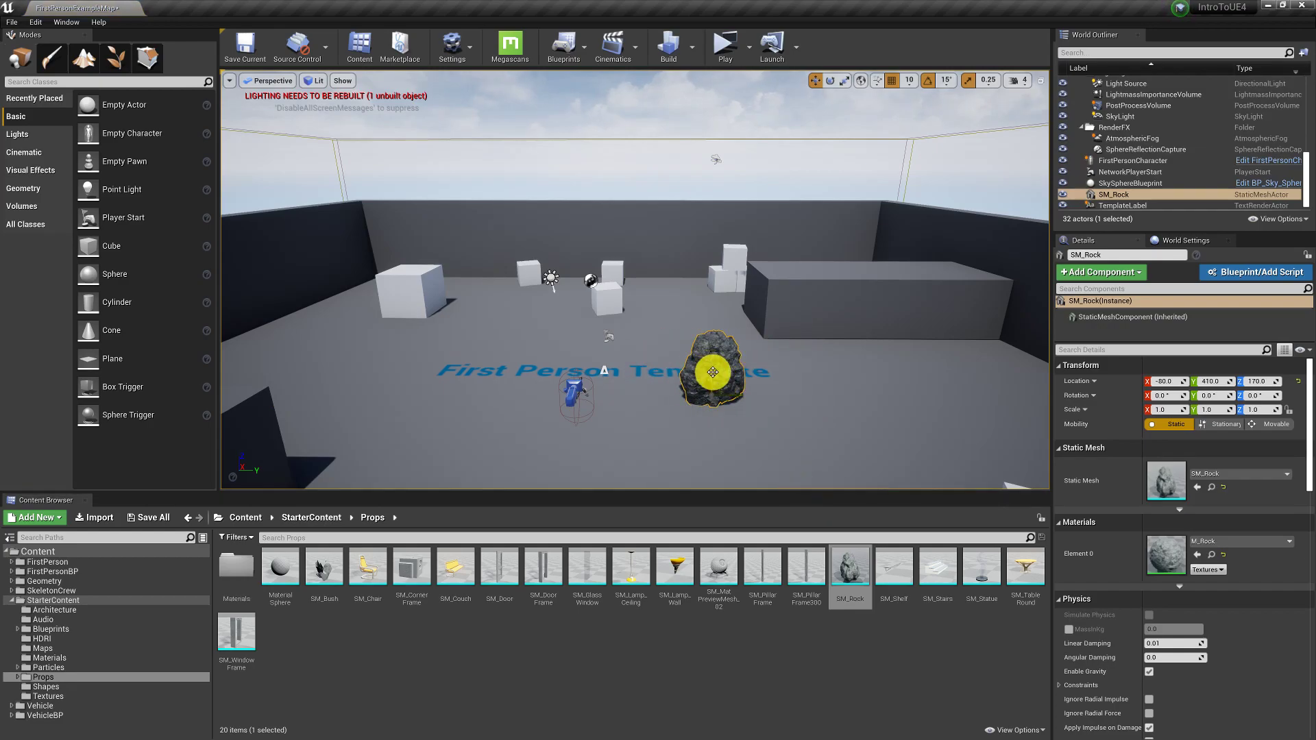
pyautogui.moveTo(715, 374); pyautogui.dragTo(715, 277)
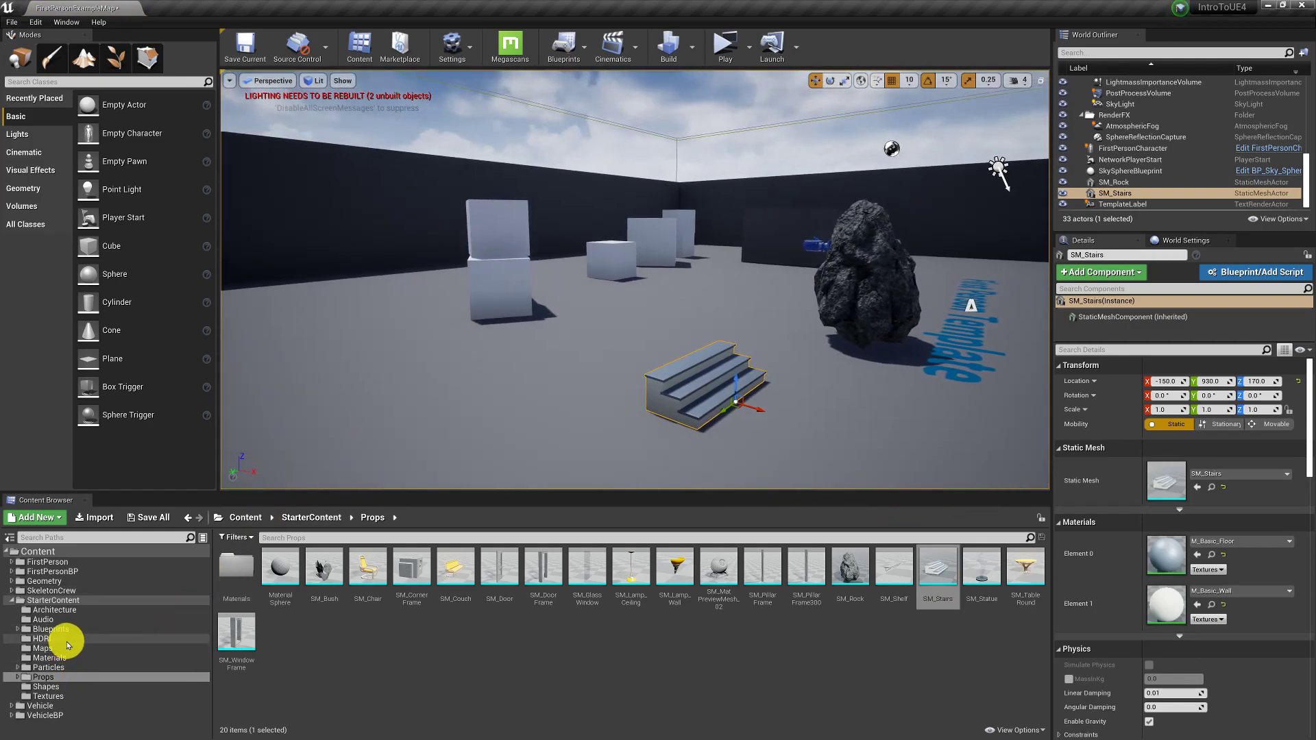
# Place P_Fire from Particles beside the stairs, then show the Audio folder
pyautogui.click(43, 667)
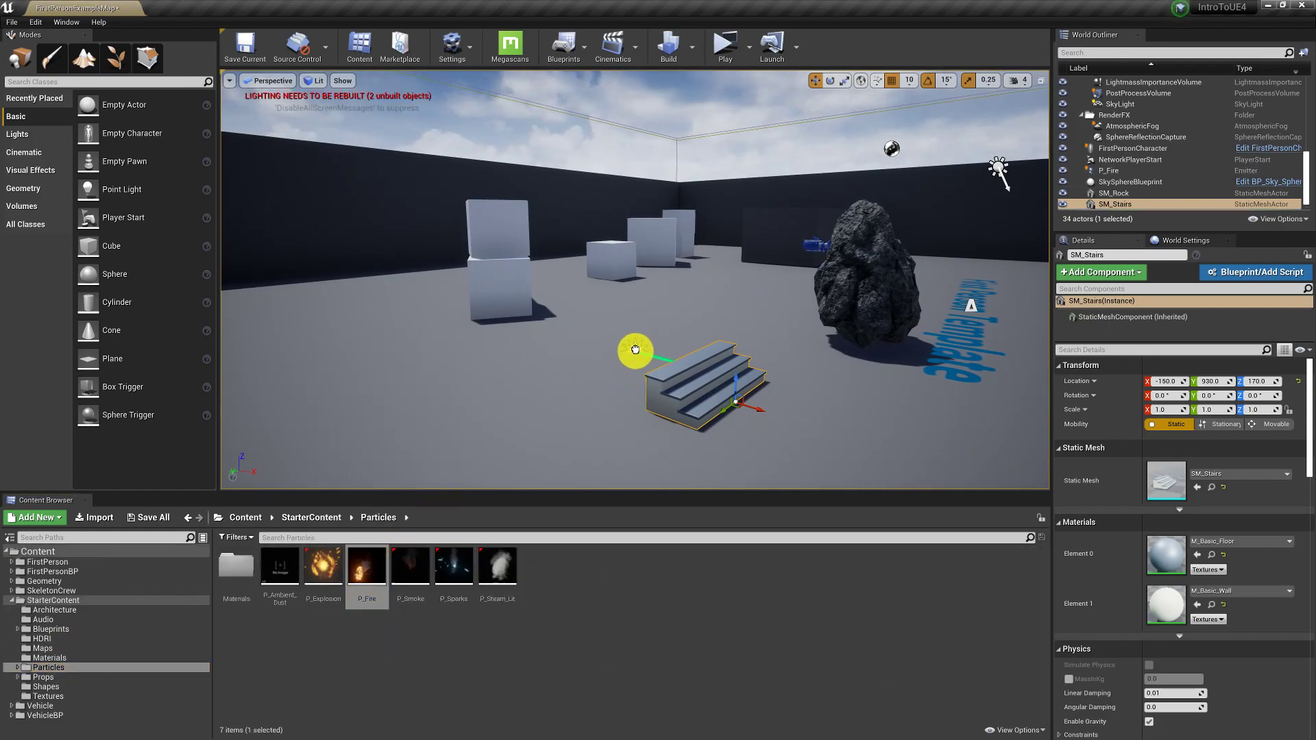
pyautogui.click(1109, 170)
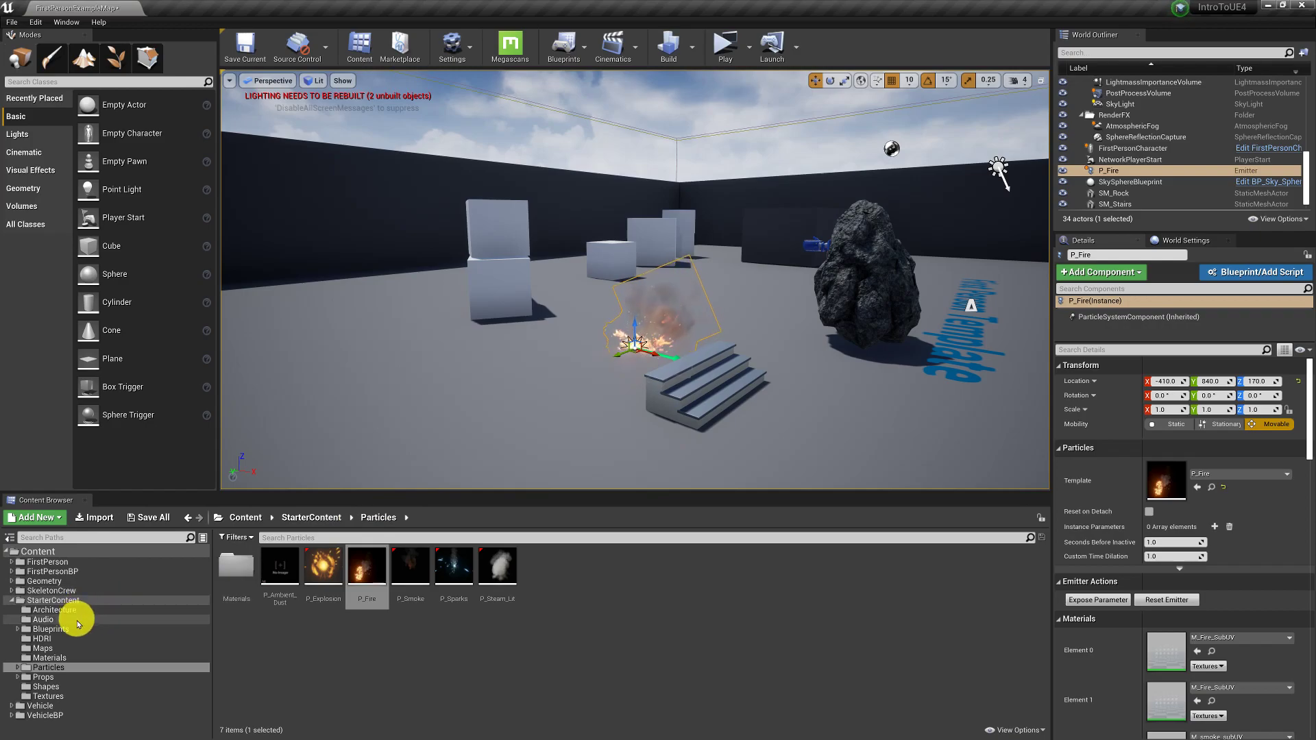
pyautogui.click(43, 619)
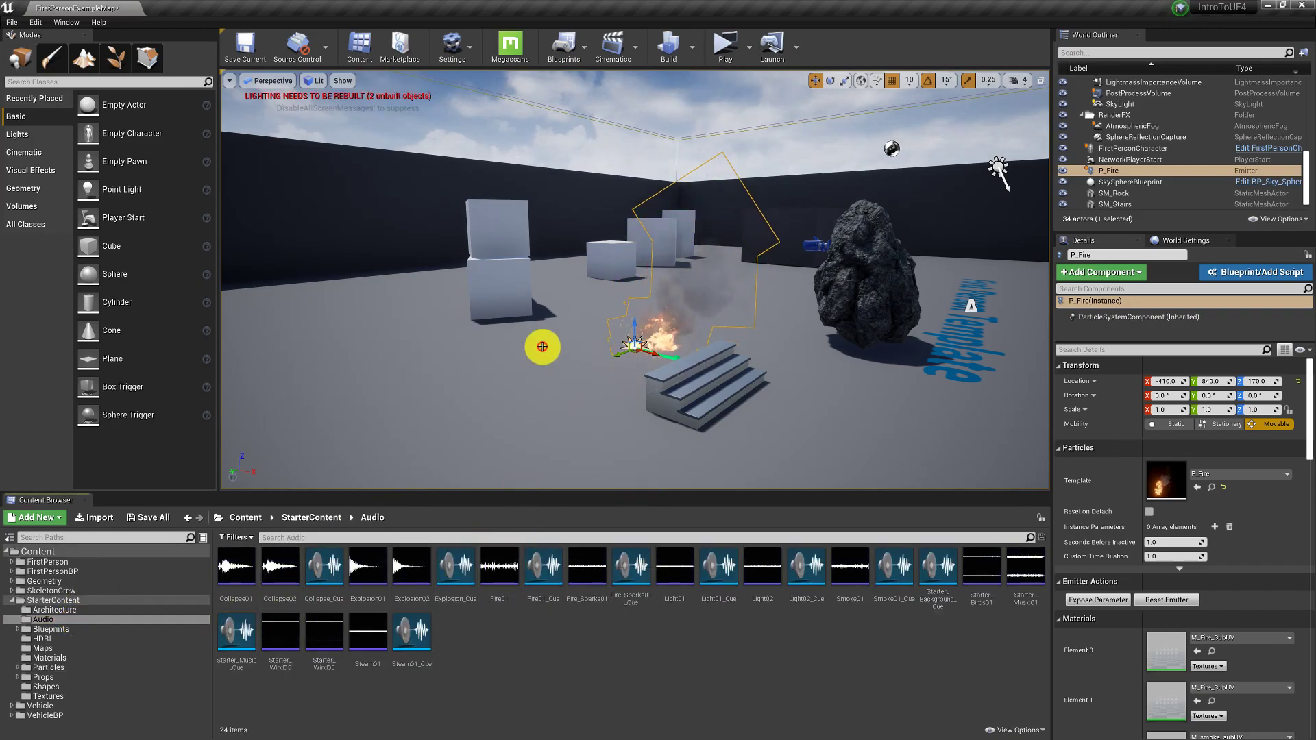
# Place Explosion_Cue and move it onto the fire effect, then show Materials
pyautogui.click(499, 566)
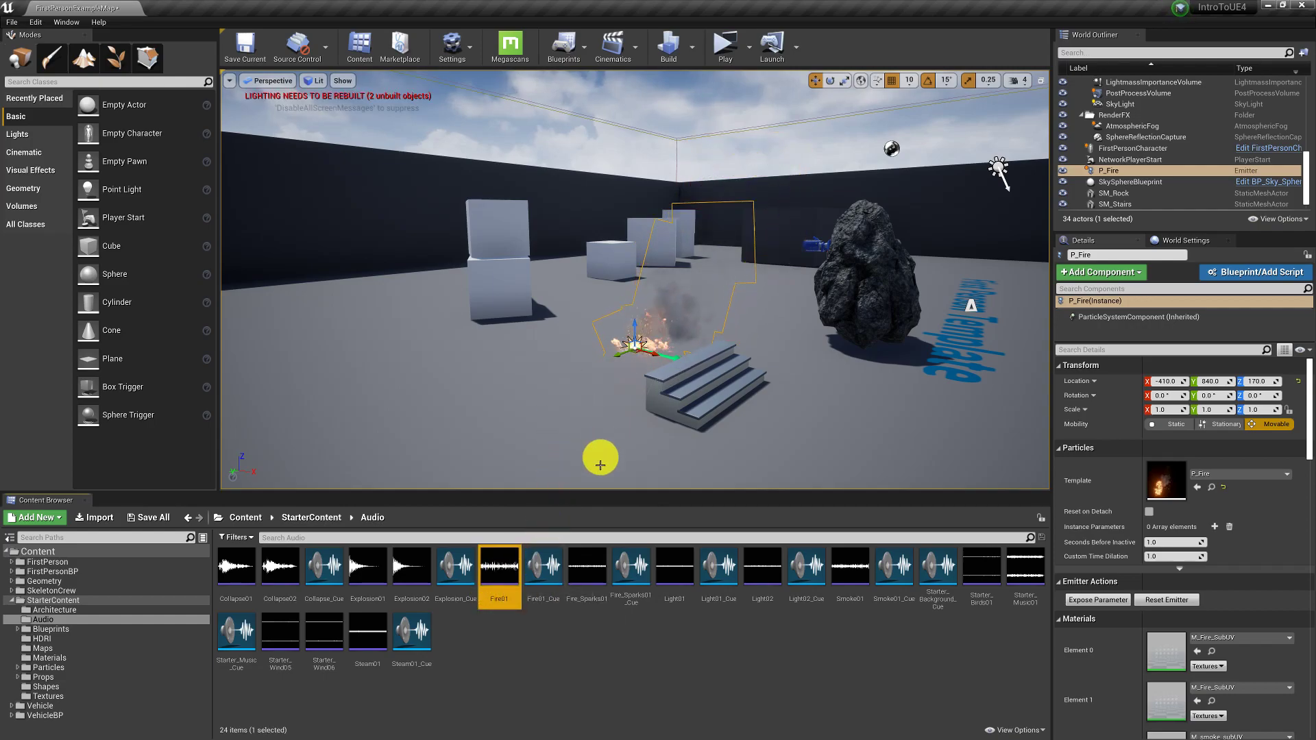
pyautogui.moveTo(455, 580)
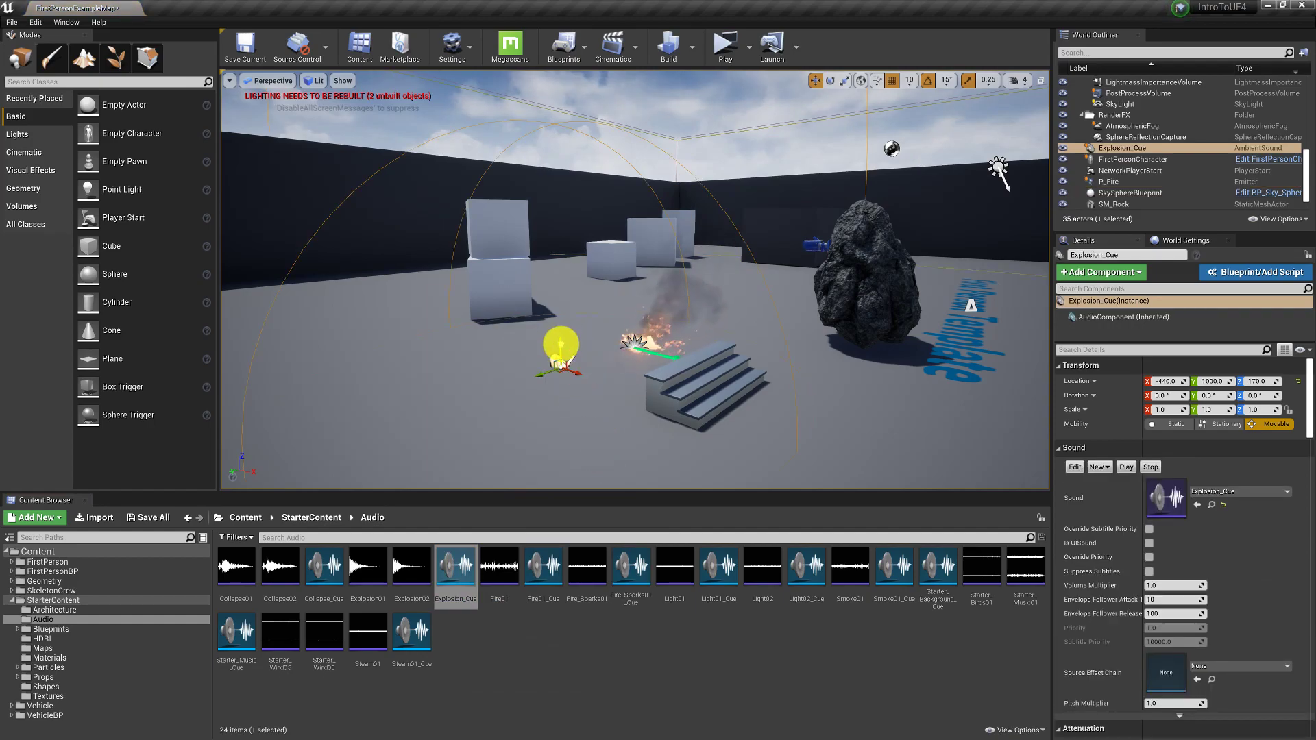
pyautogui.moveTo(556, 348); pyautogui.dragTo(567, 332)
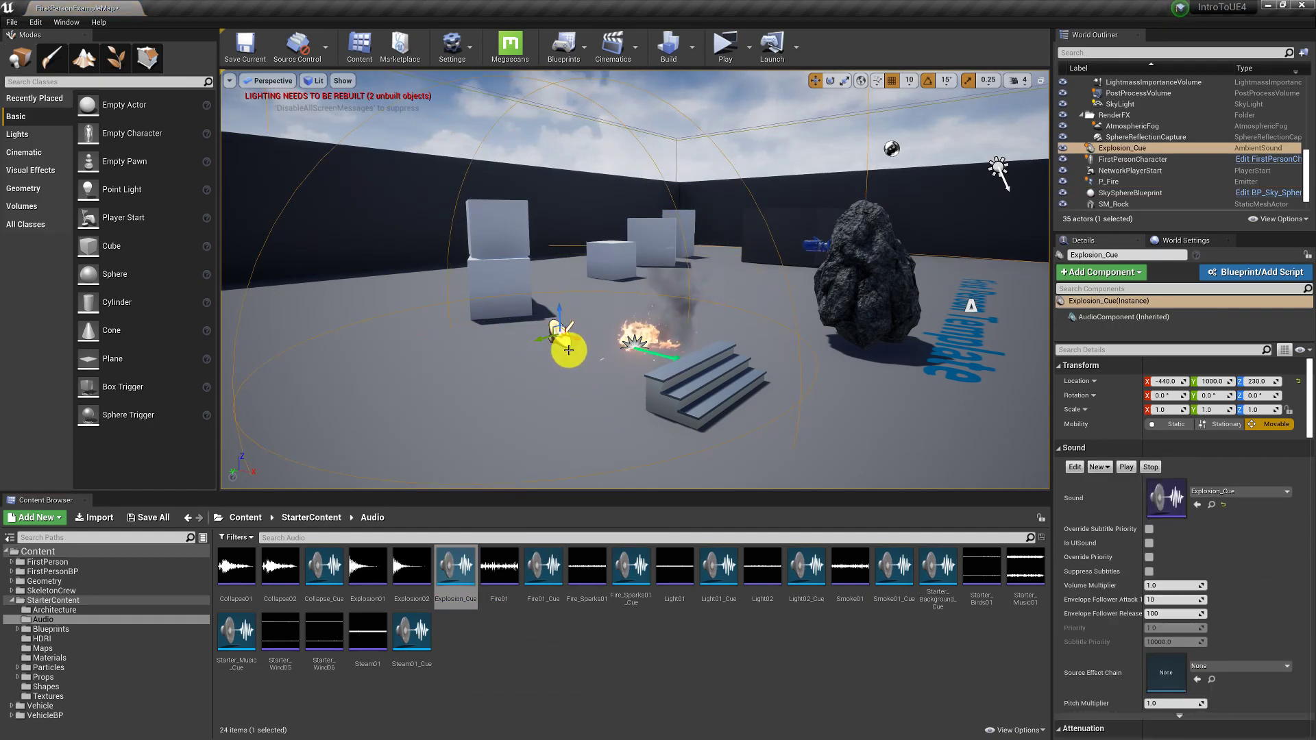
pyautogui.moveTo(569, 350); pyautogui.dragTo(639, 366)
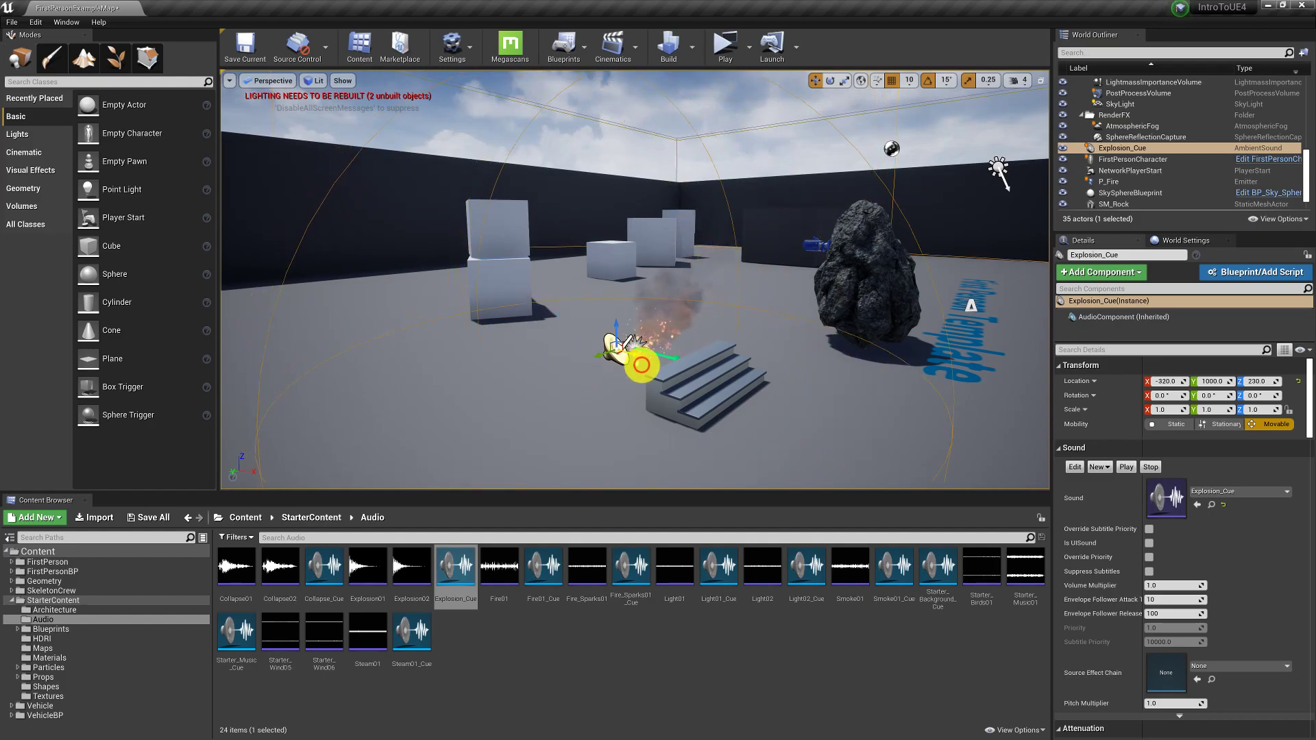
pyautogui.moveTo(638, 365); pyautogui.dragTo(613, 335)
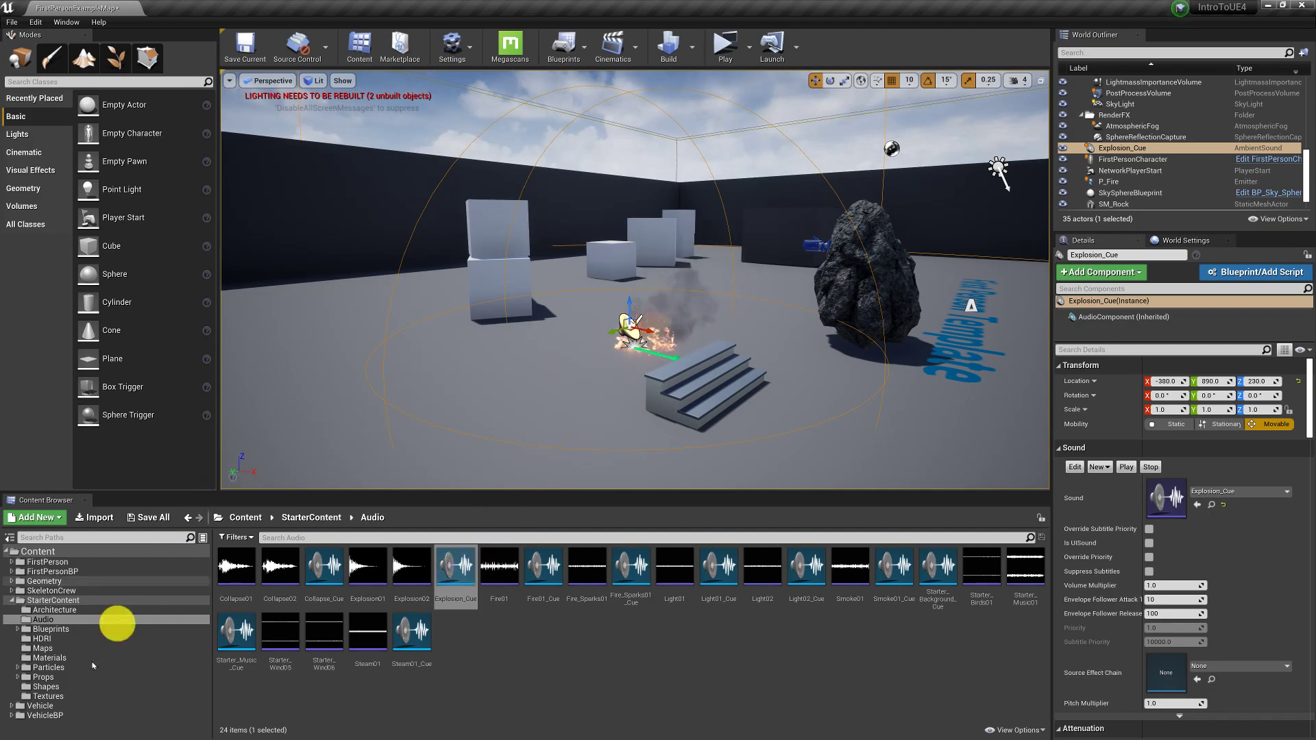
pyautogui.click(49, 657)
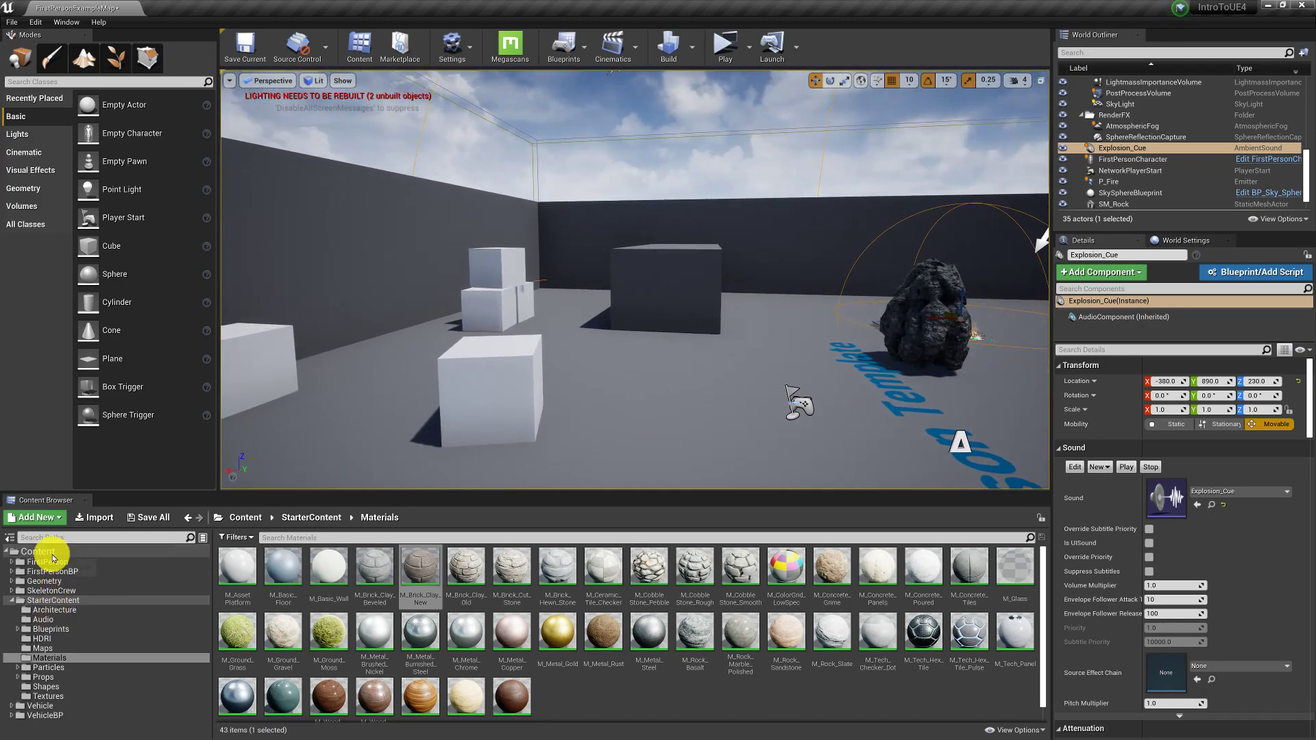
pyautogui.click(38, 551)
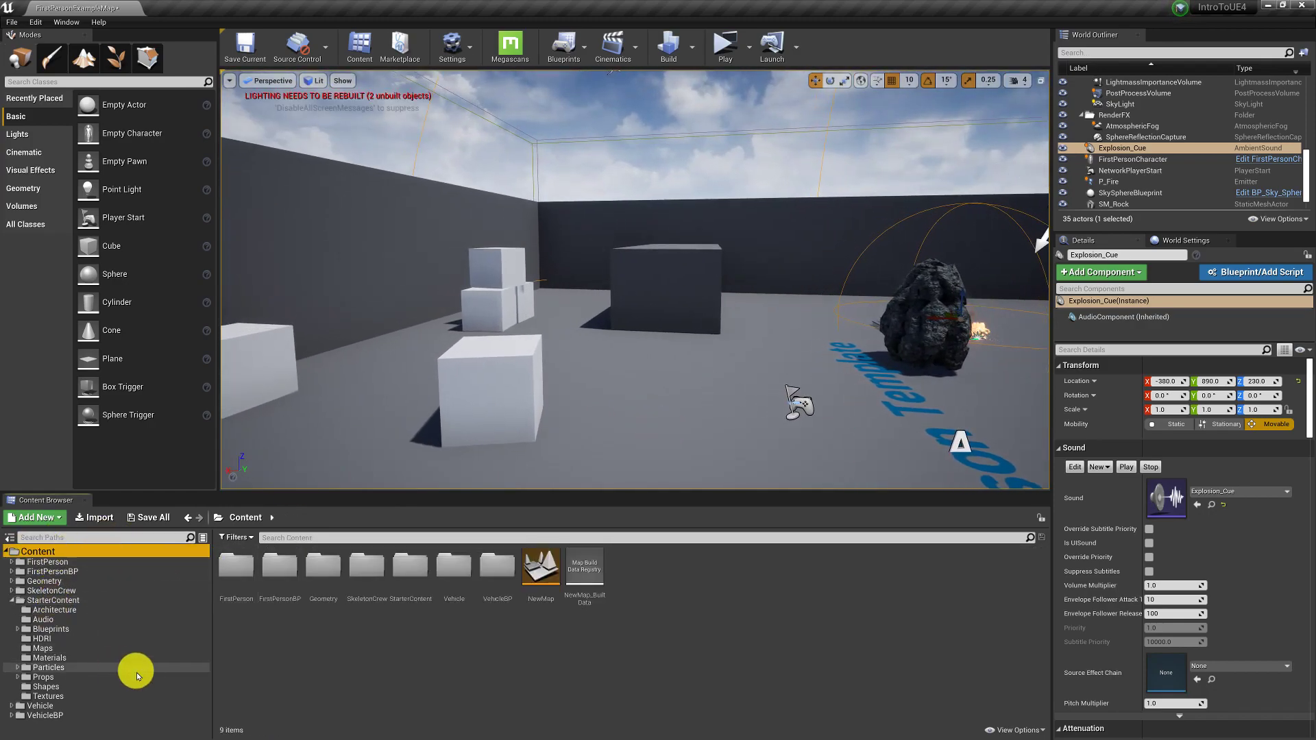
pyautogui.moveTo(107, 698)
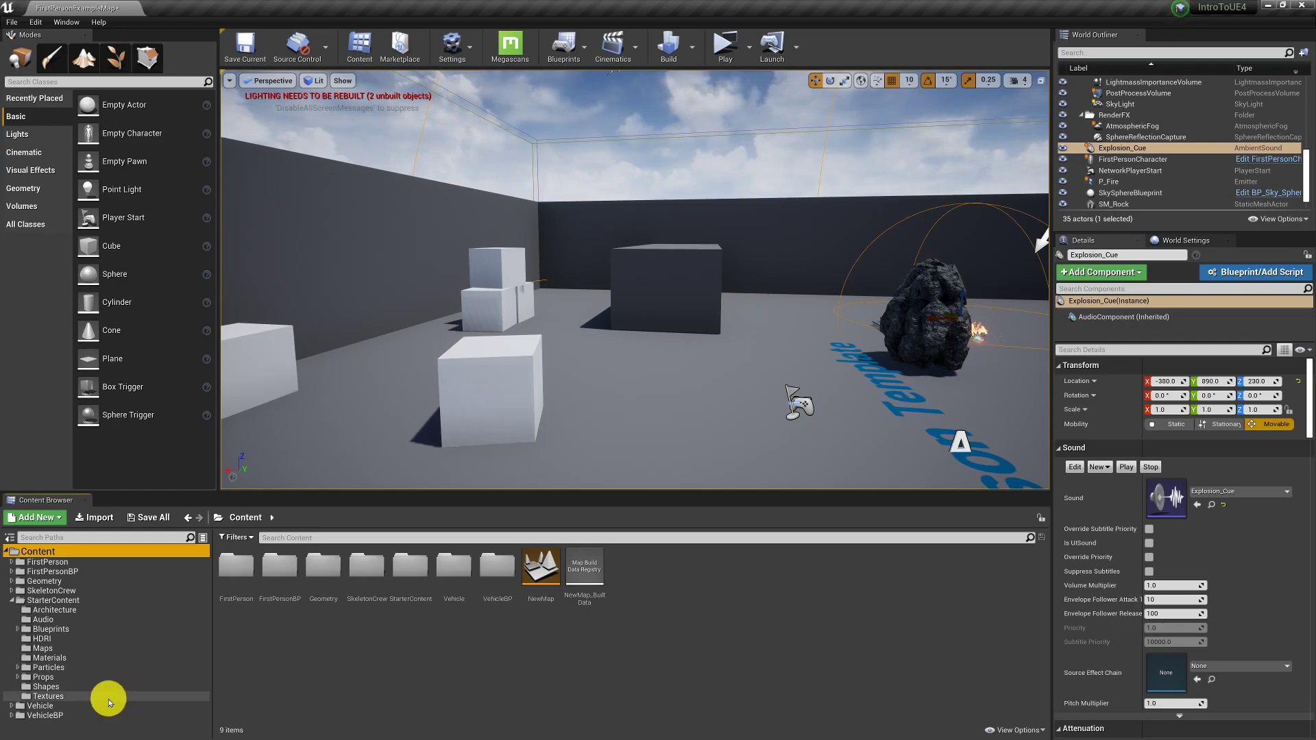
pyautogui.moveTo(134, 681)
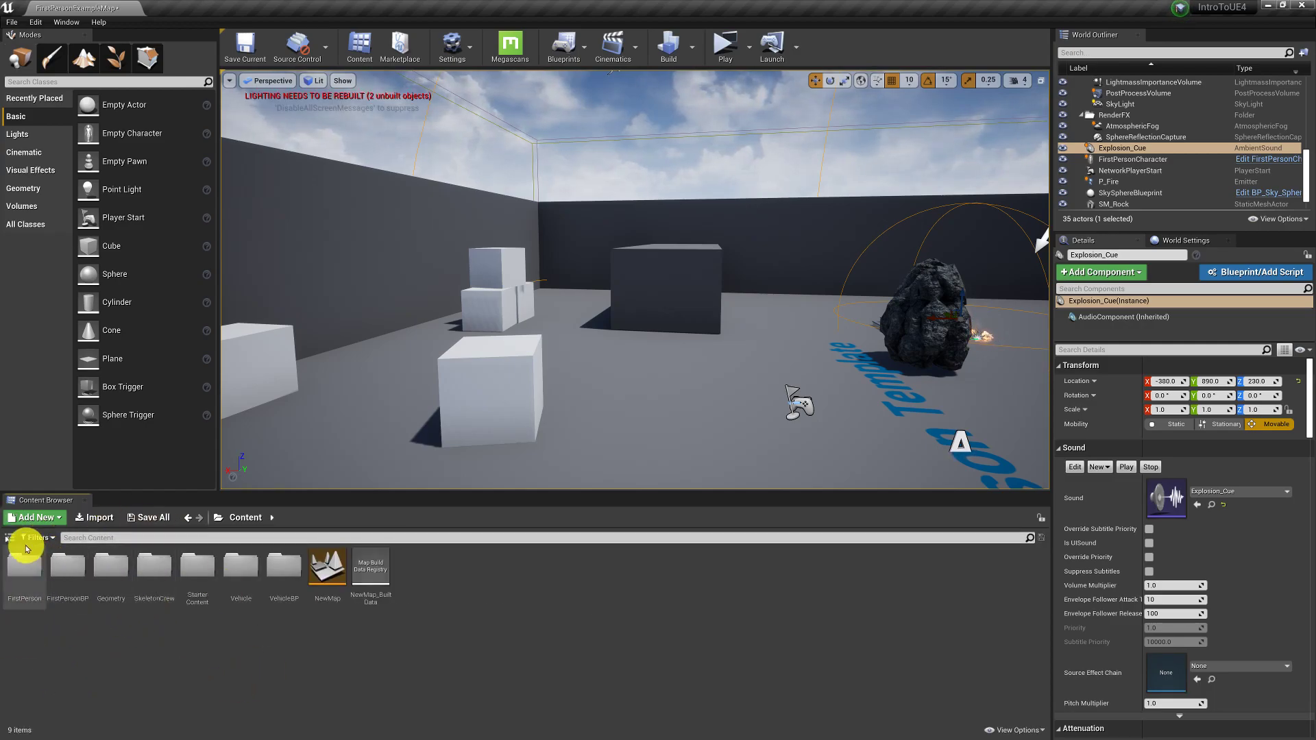
pyautogui.click(12, 539)
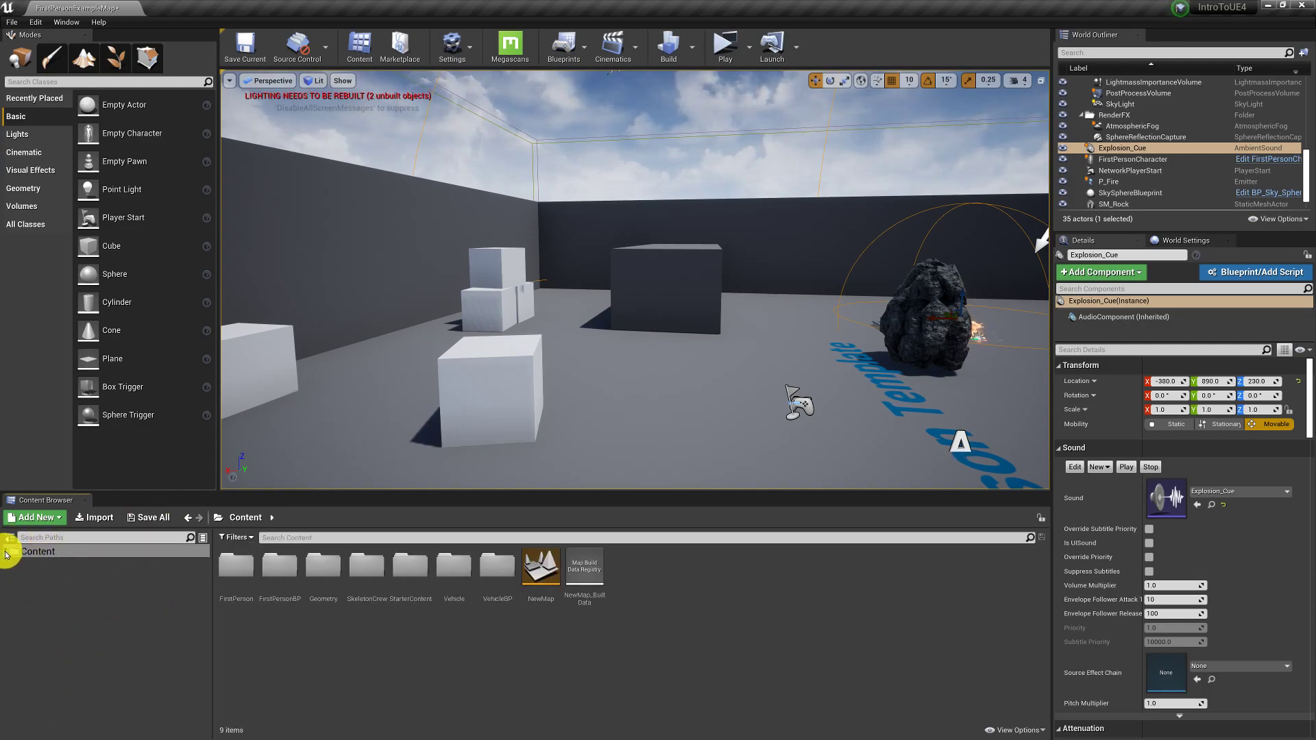
pyautogui.click(11, 551)
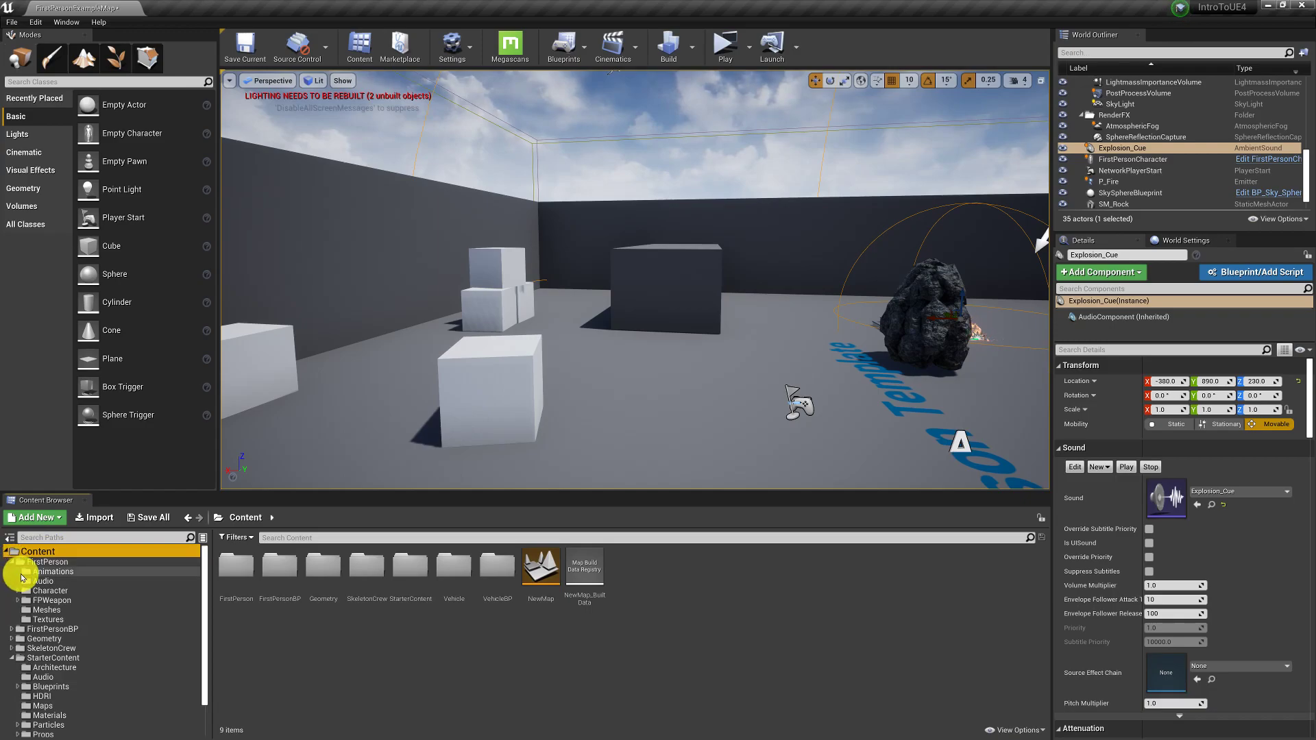
pyautogui.click(6, 561)
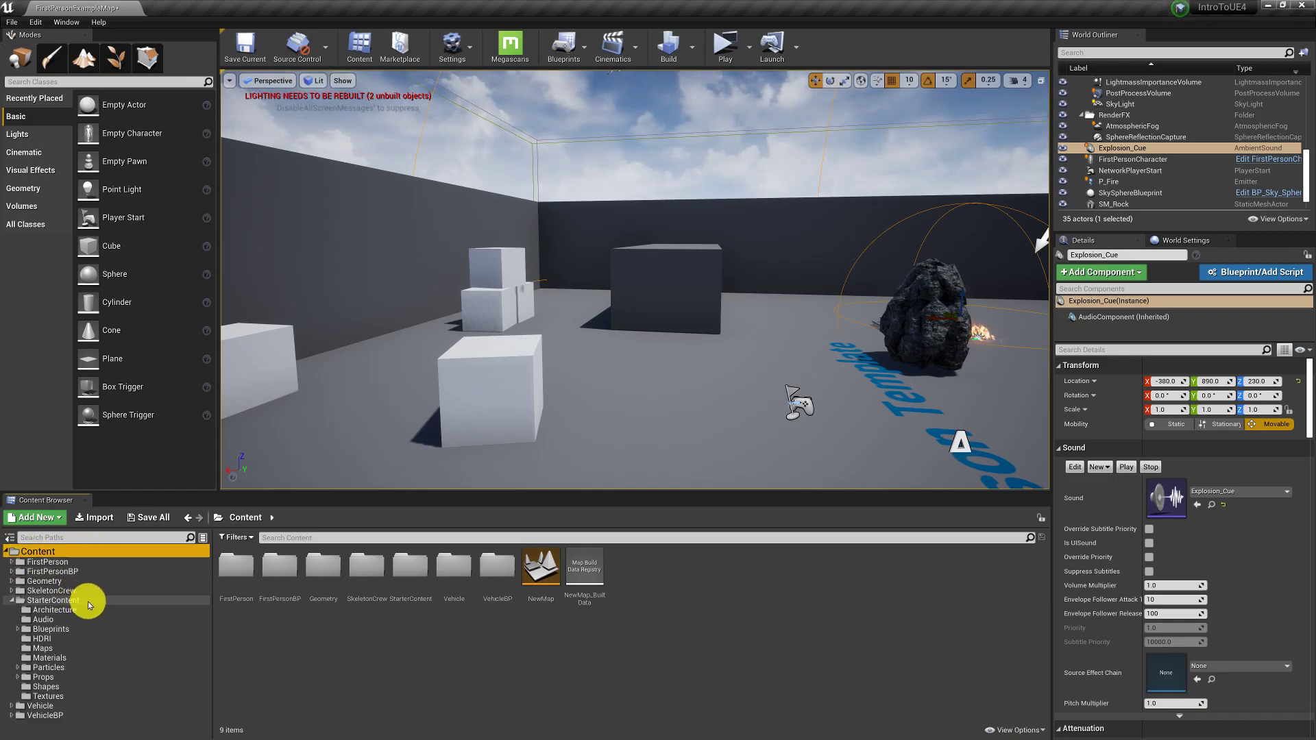
pyautogui.moveTo(93, 705)
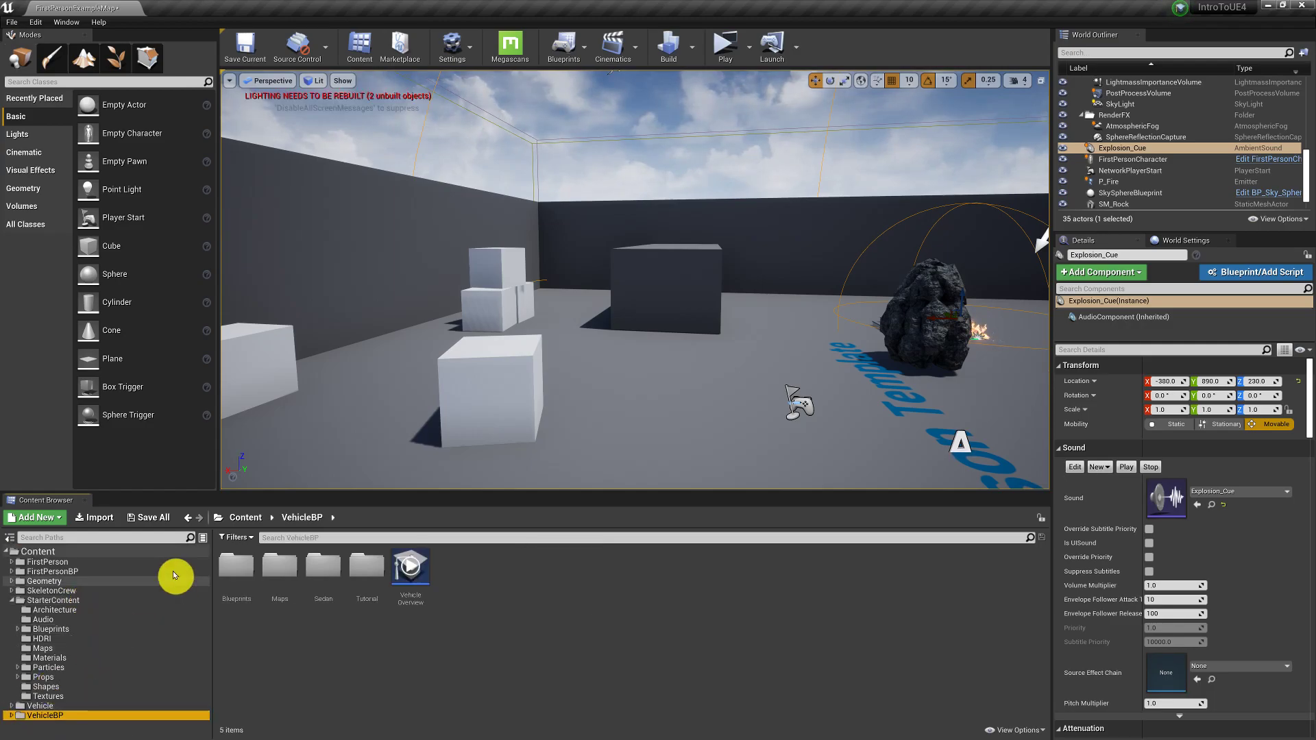
pyautogui.click(235, 537)
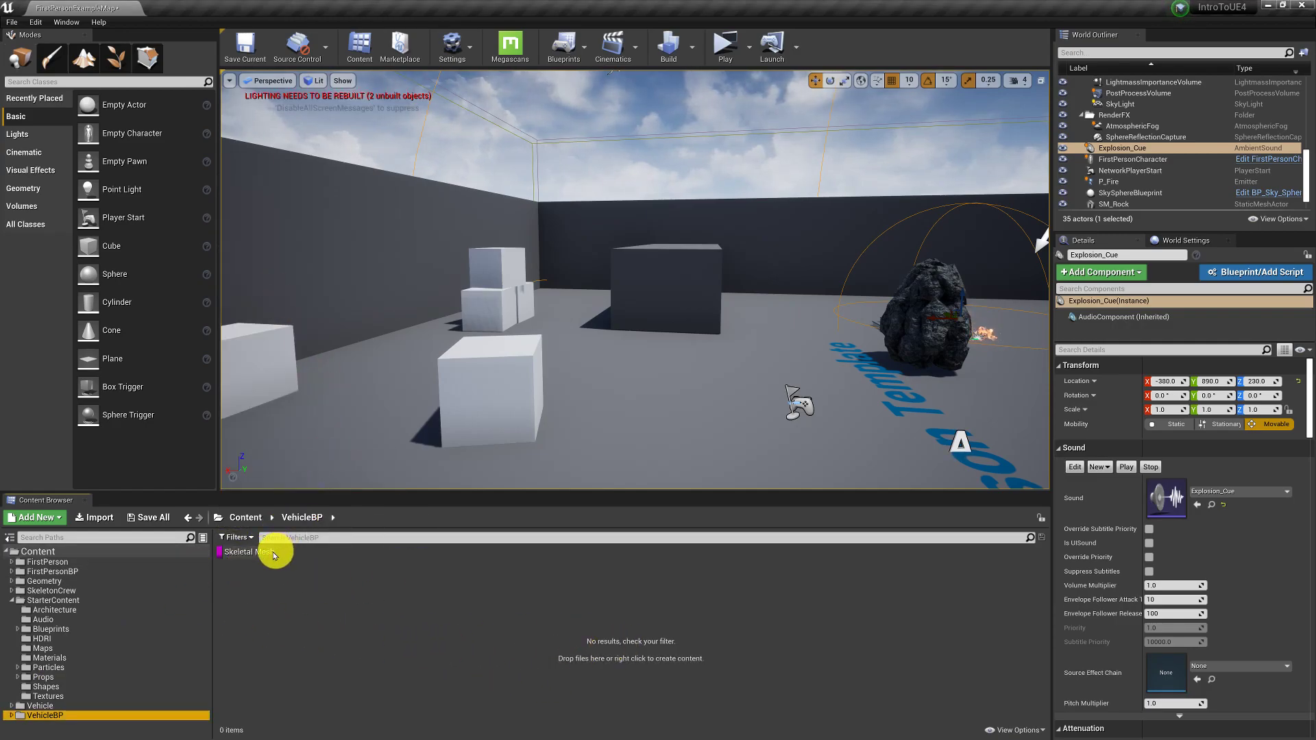
pyautogui.click(37, 551)
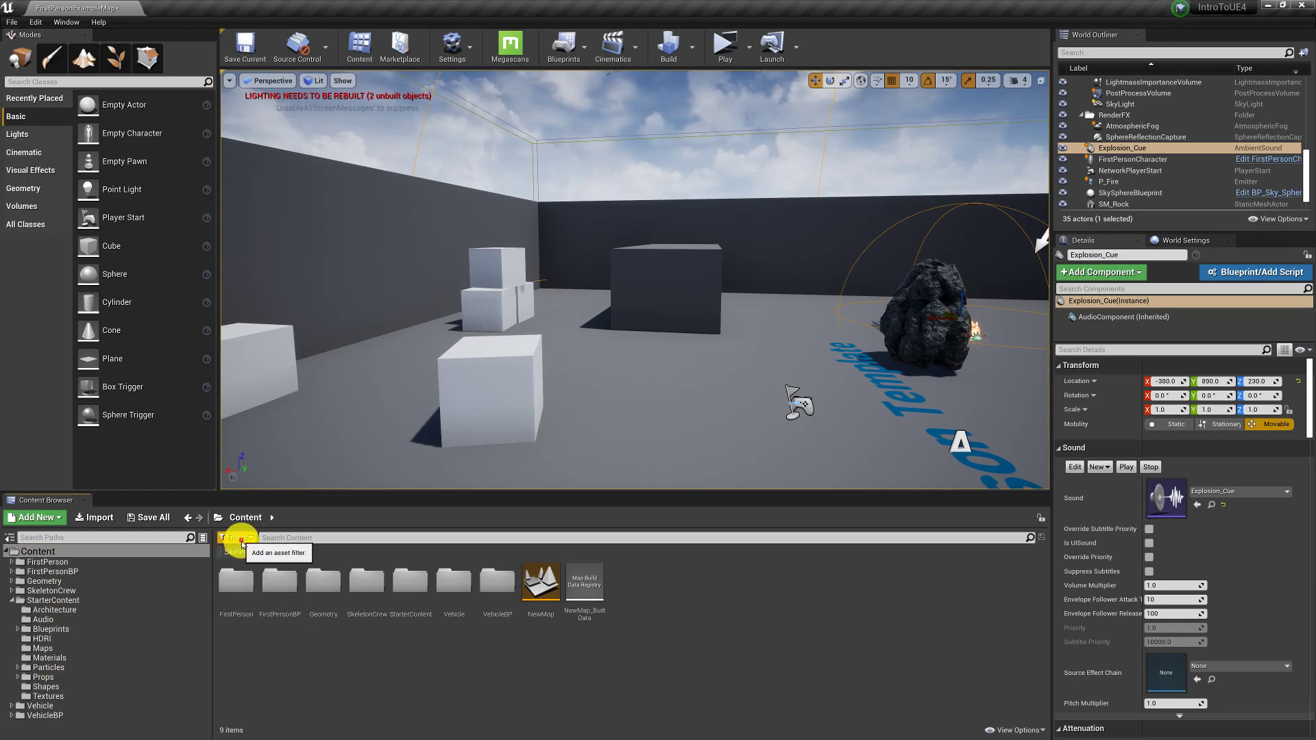
pyautogui.click(235, 537)
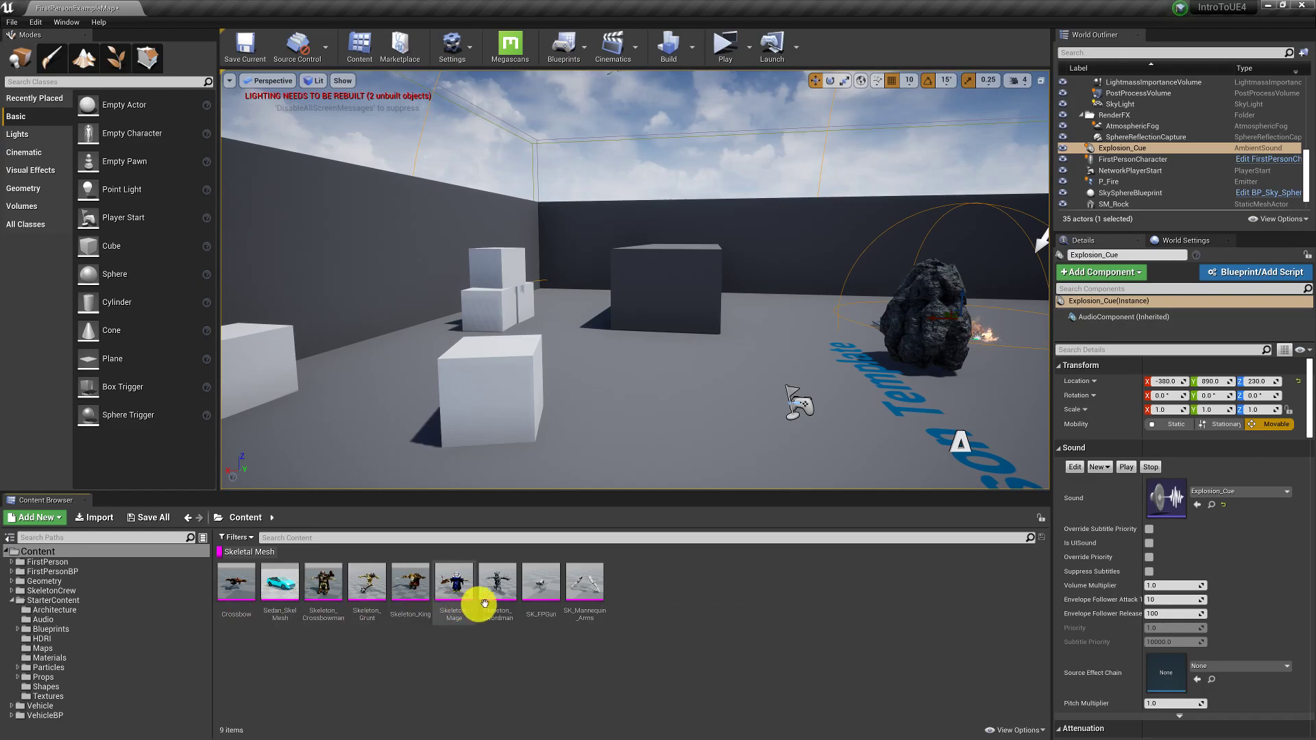
pyautogui.moveTo(462, 588)
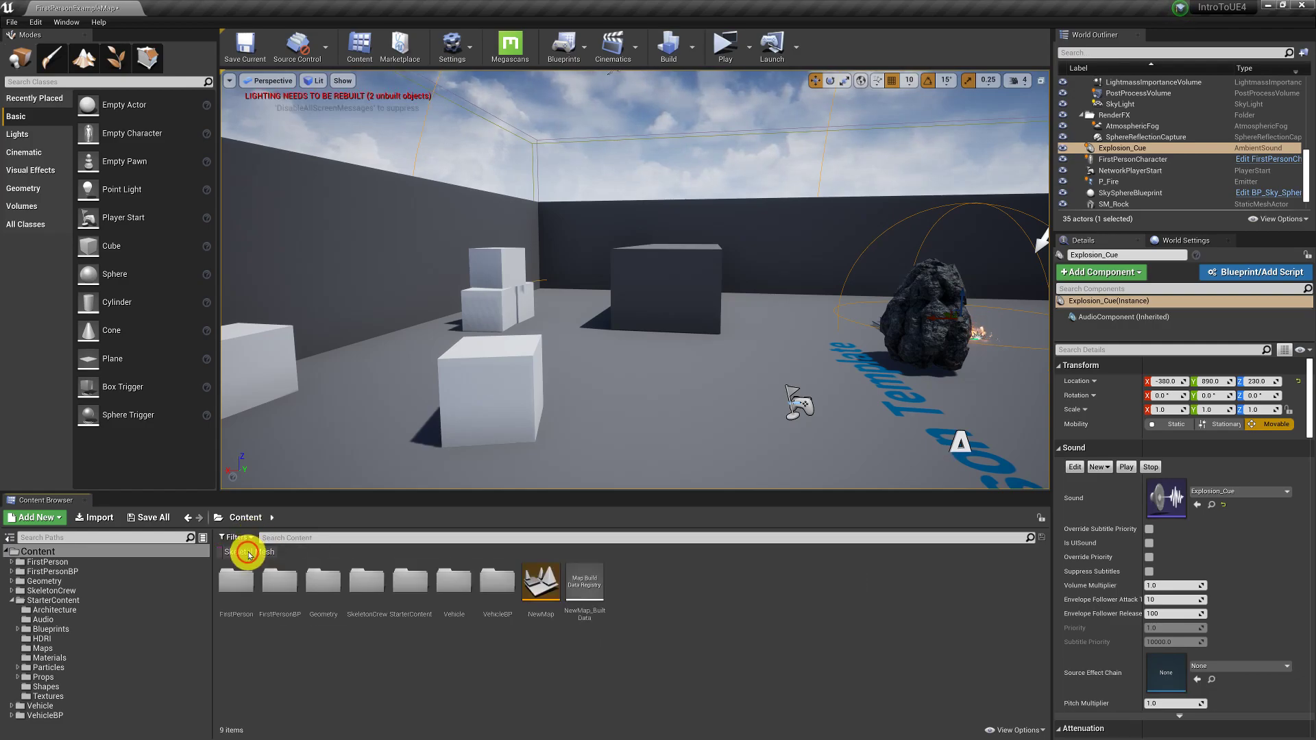
pyautogui.click(236, 537)
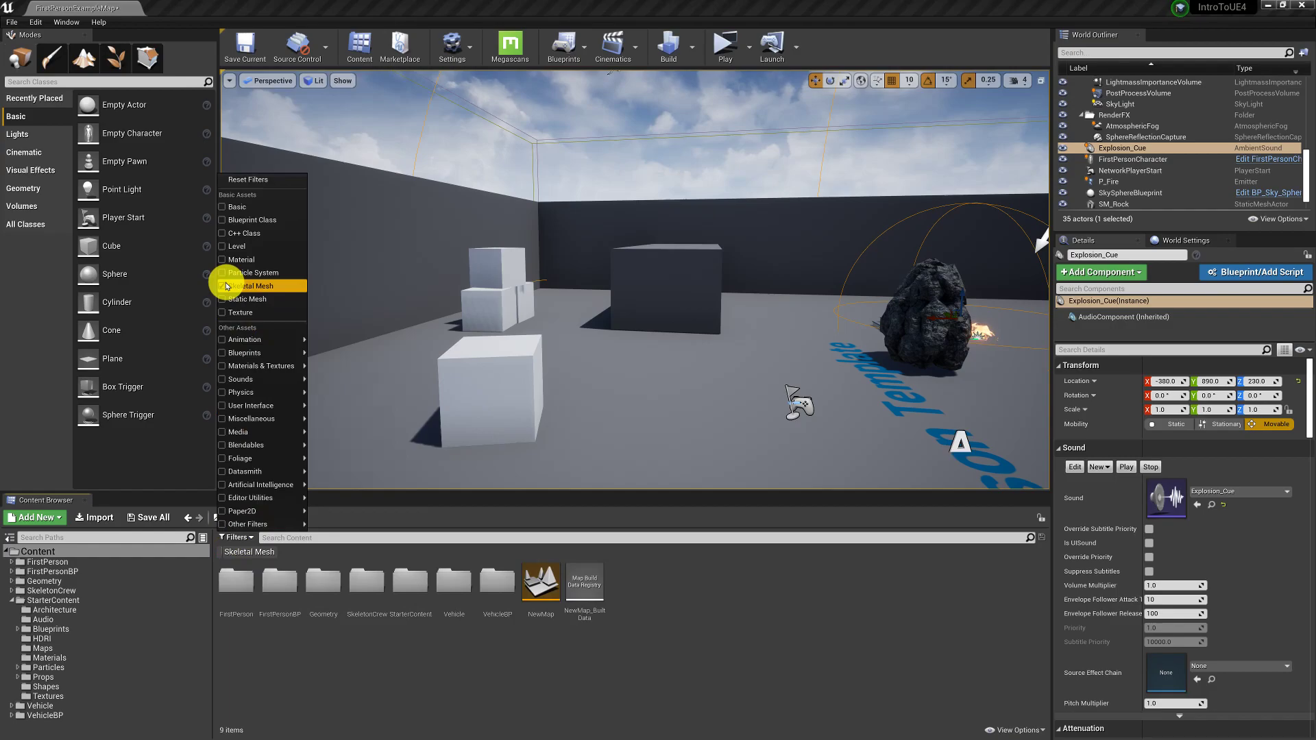
pyautogui.click(222, 272)
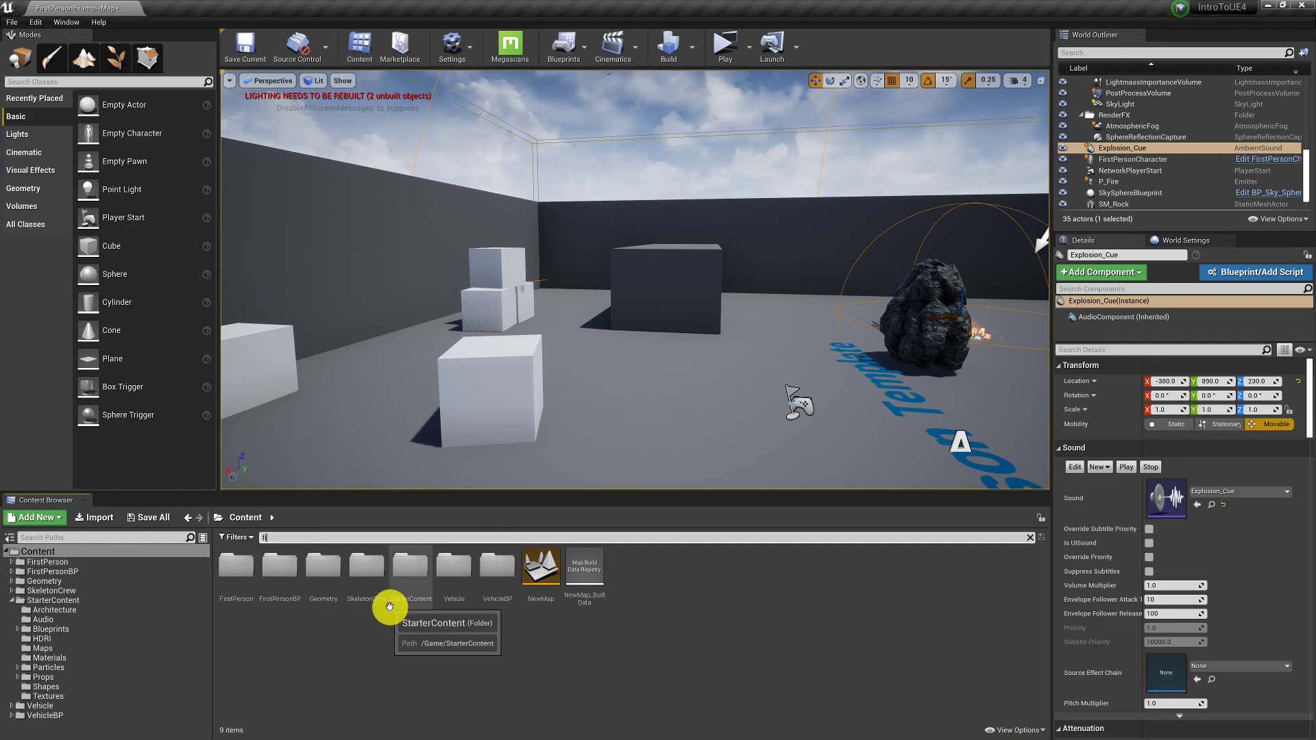
pyautogui.write('fire')
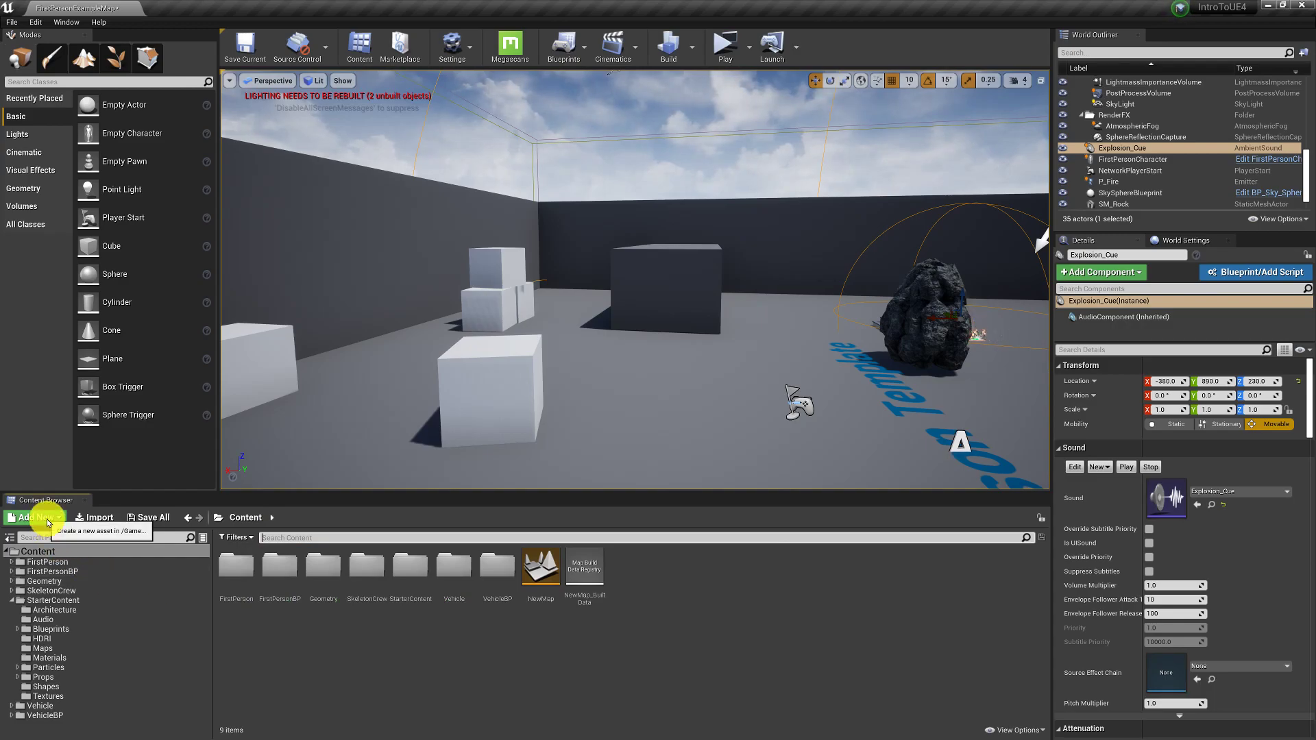
# Create a new folder named MyFolder under Content and open it
pyautogui.click(33, 517)
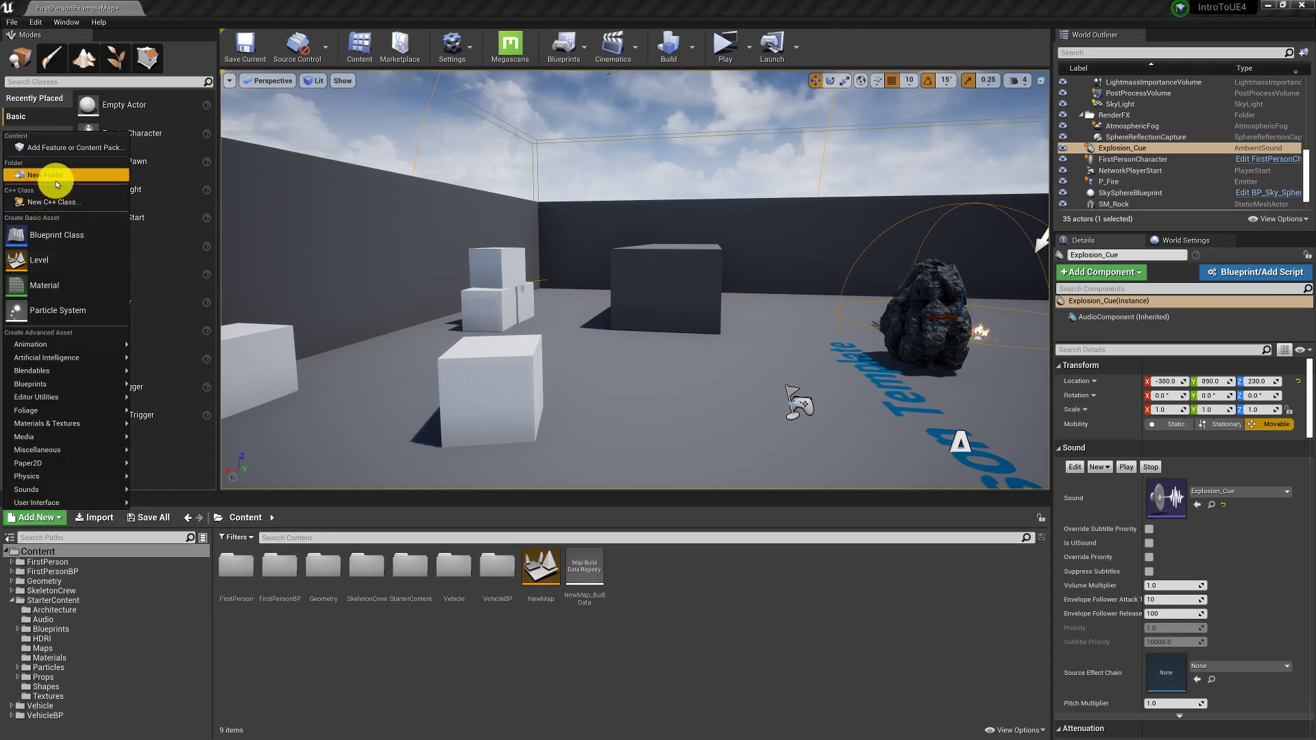
pyautogui.click(43, 174)
pyautogui.write('MyFolder')
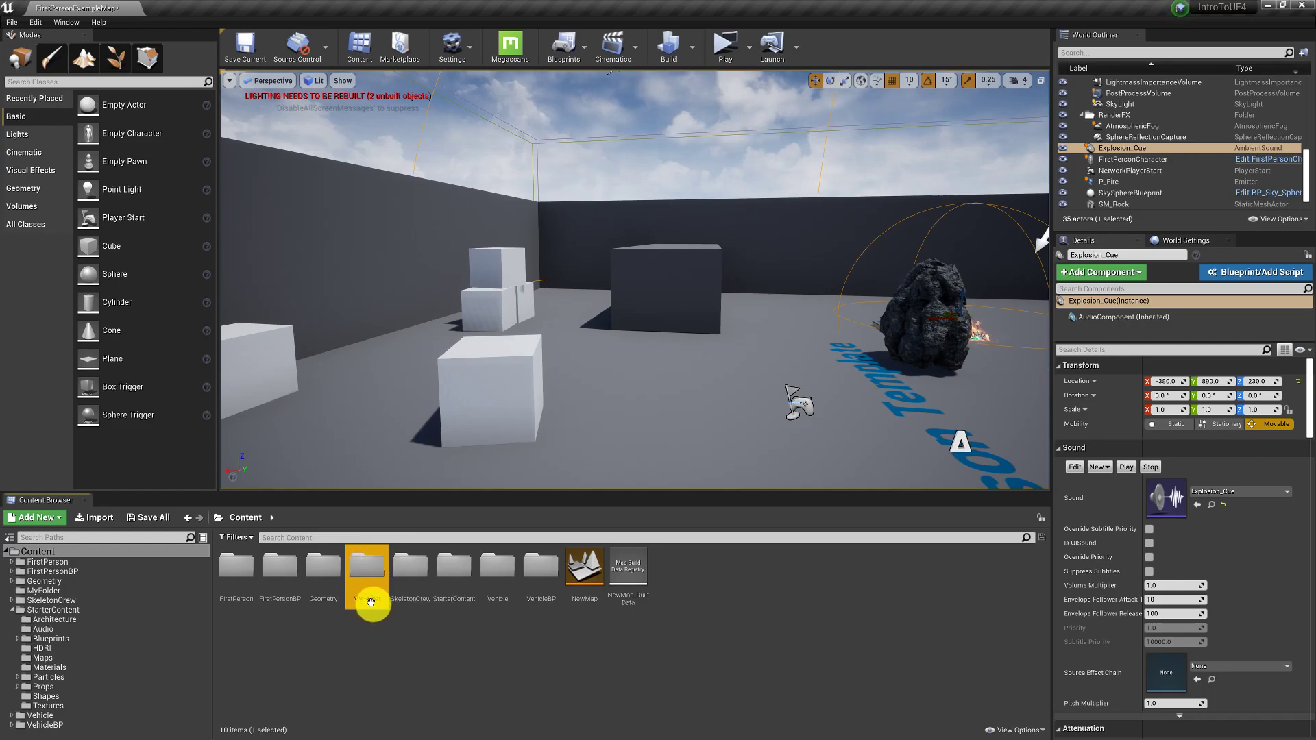
pyautogui.doubleClick(368, 565)
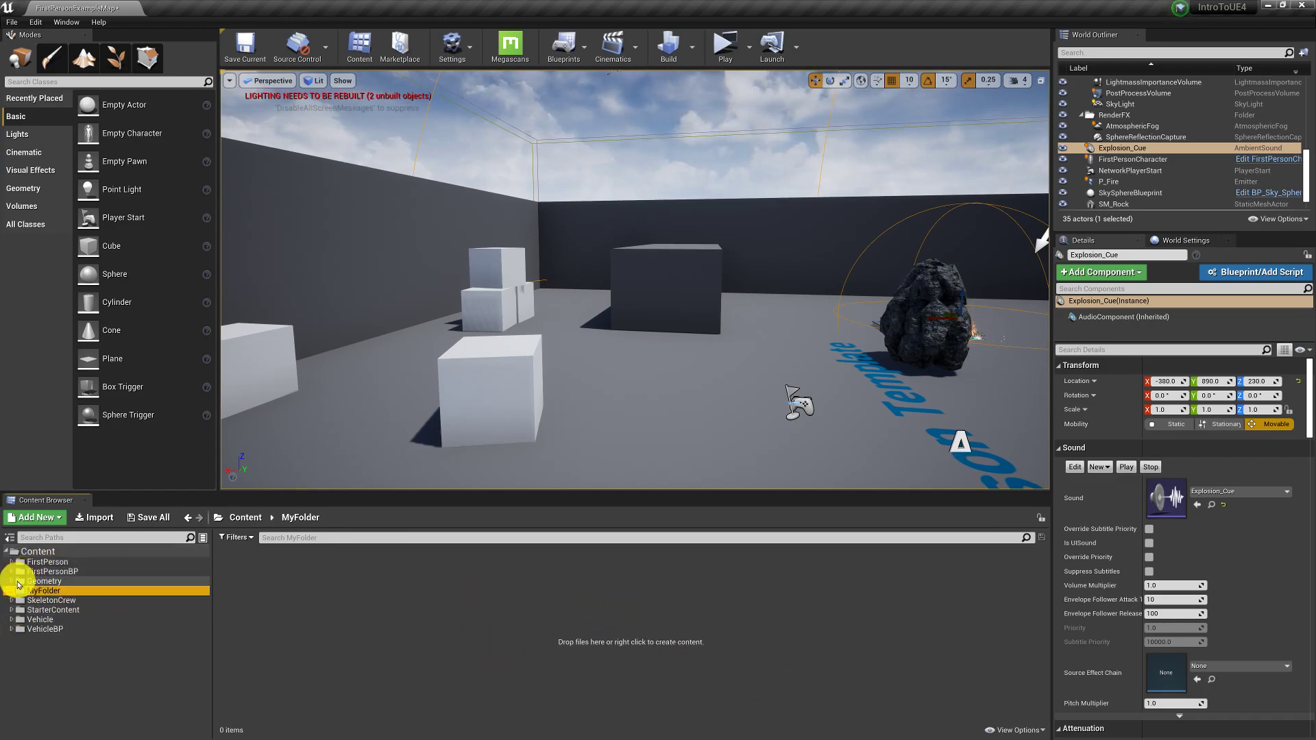
# Browse Geometry, MyFolder, then FirstPersonBP's Blueprints folder in the Sources tree
pyautogui.click(45, 581)
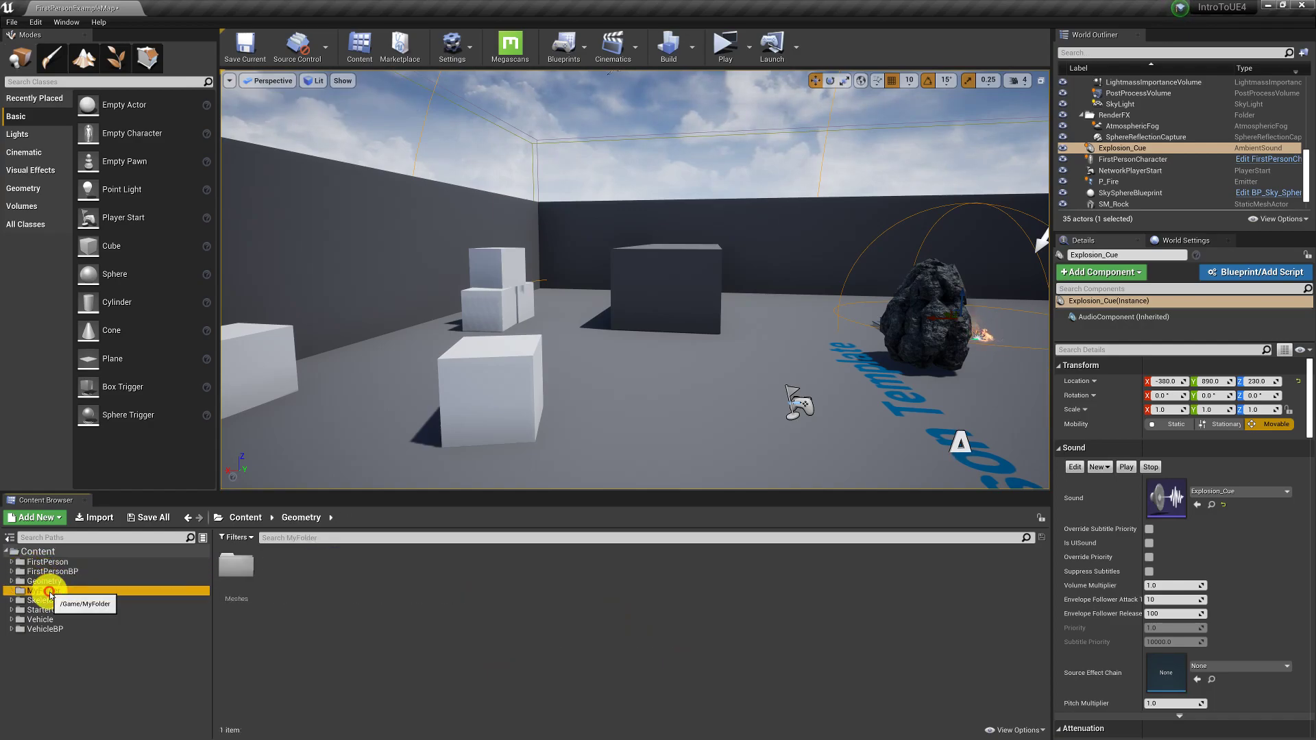
pyautogui.click(43, 590)
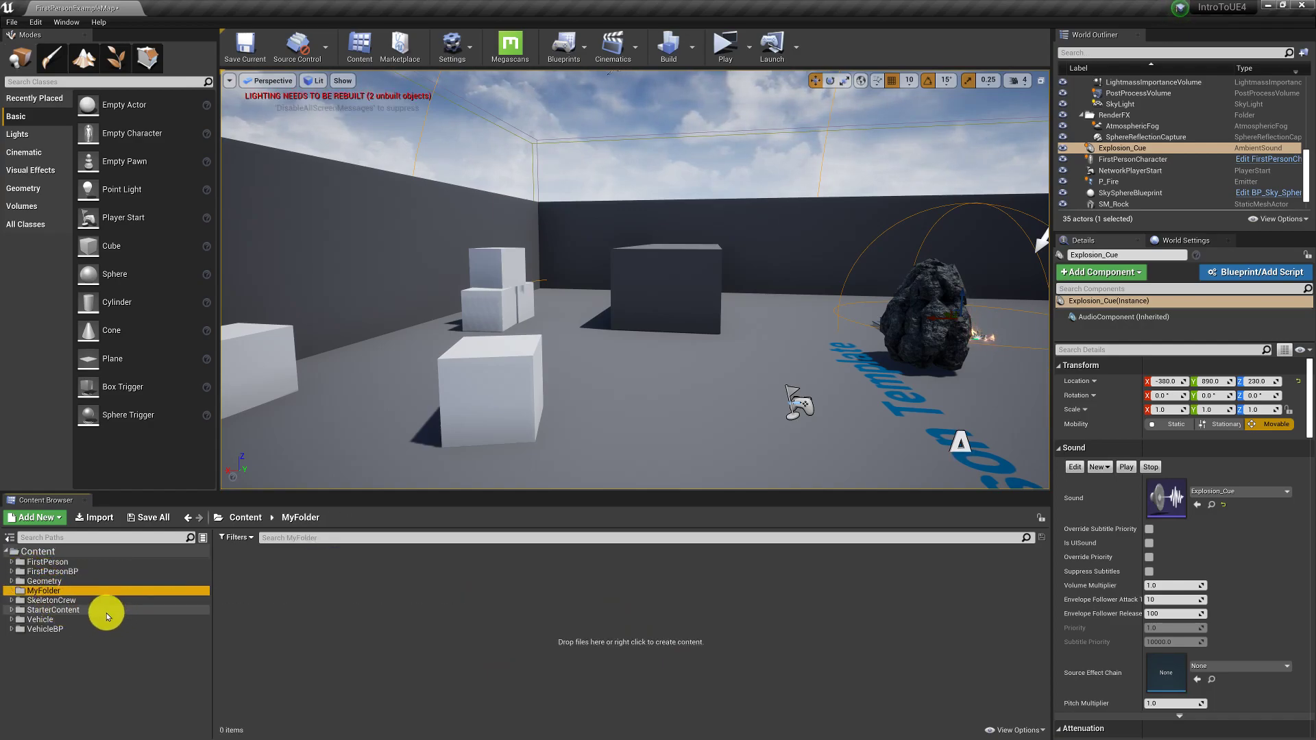
pyautogui.click(52, 571)
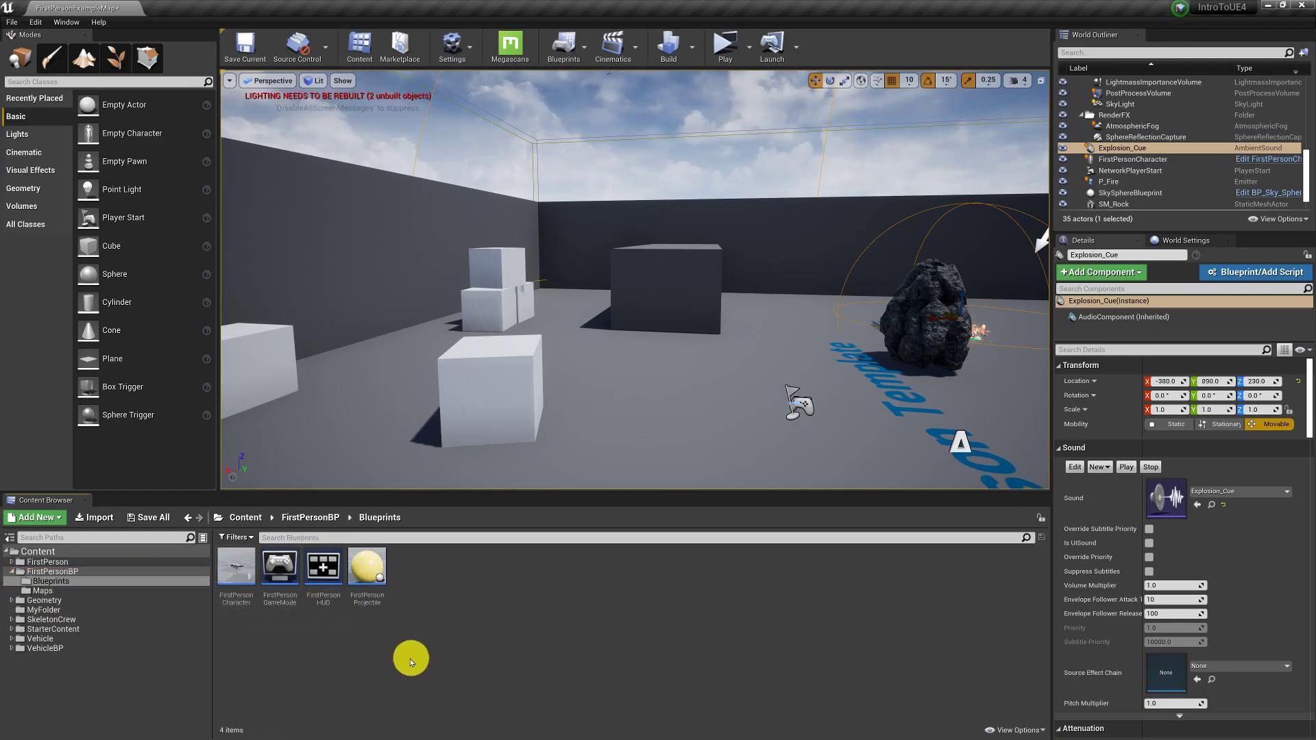
pyautogui.moveTo(134, 612)
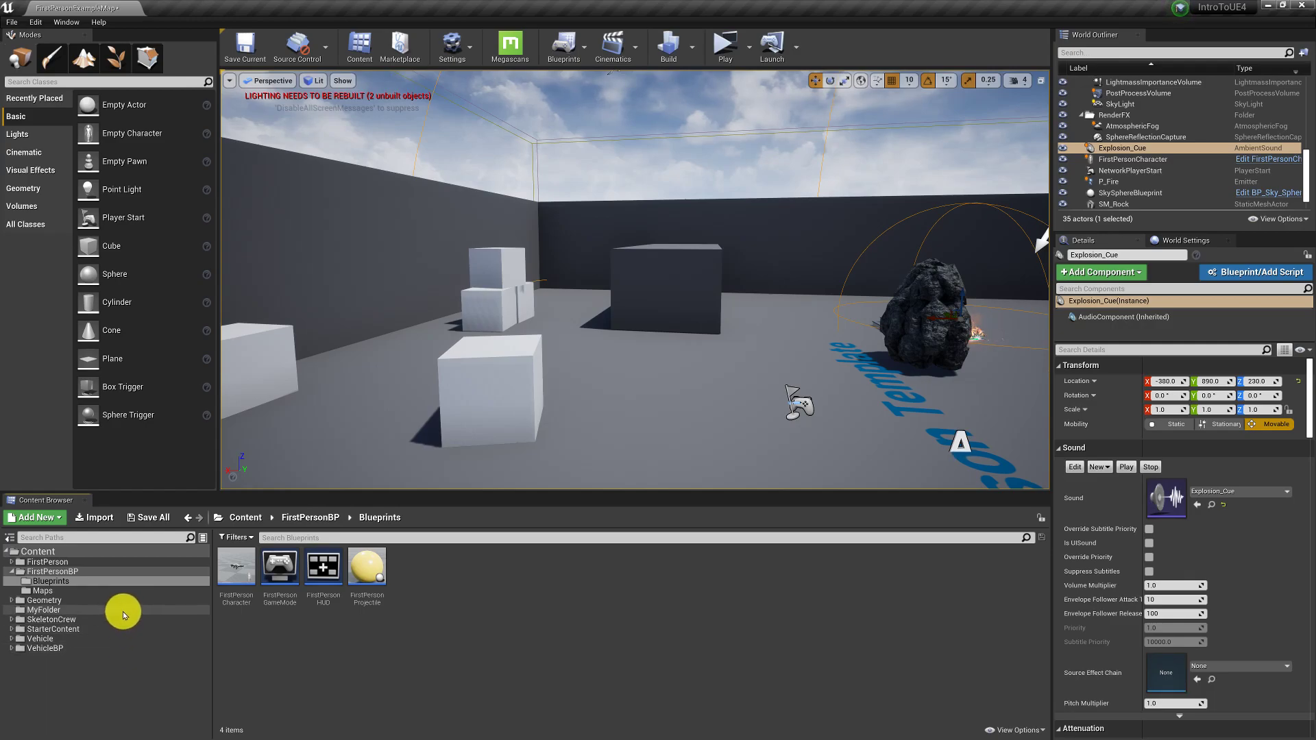
# Open StarterContent and then its Materials folder listing 43 materials
pyautogui.click(53, 629)
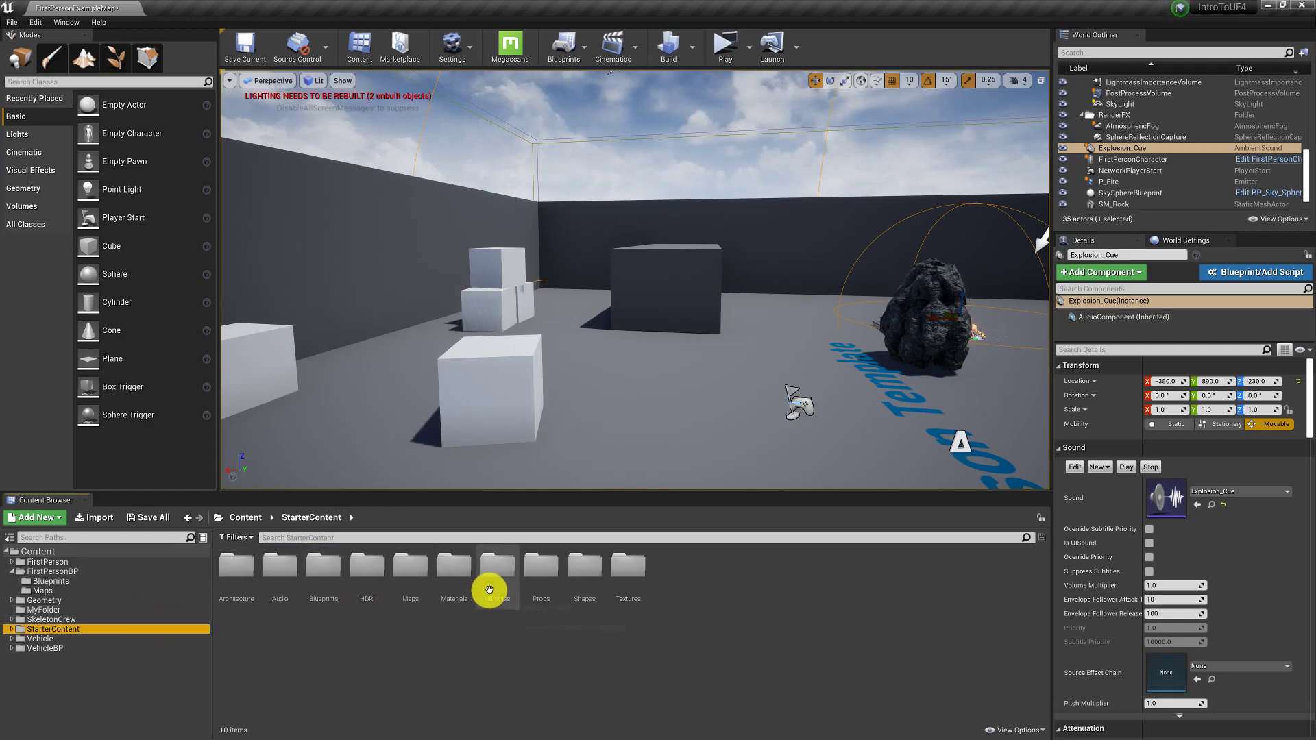
pyautogui.moveTo(279, 575)
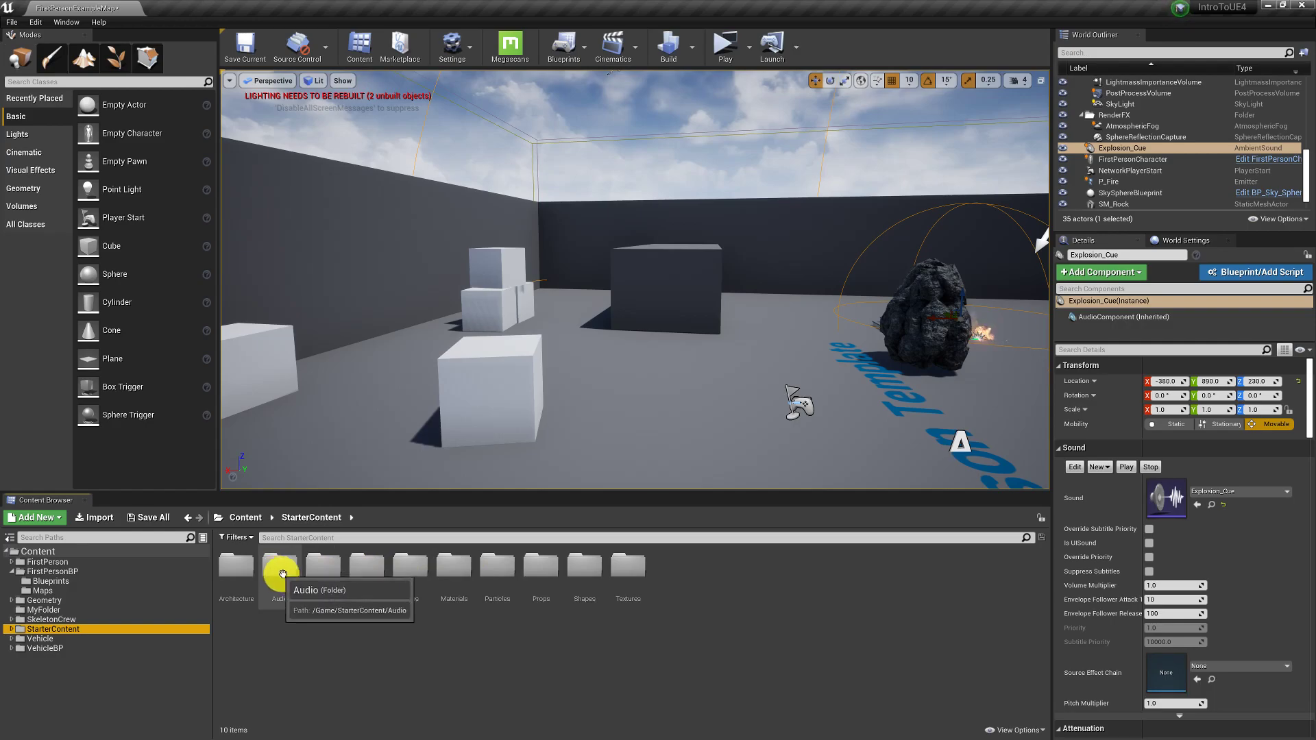
pyautogui.doubleClick(280, 566)
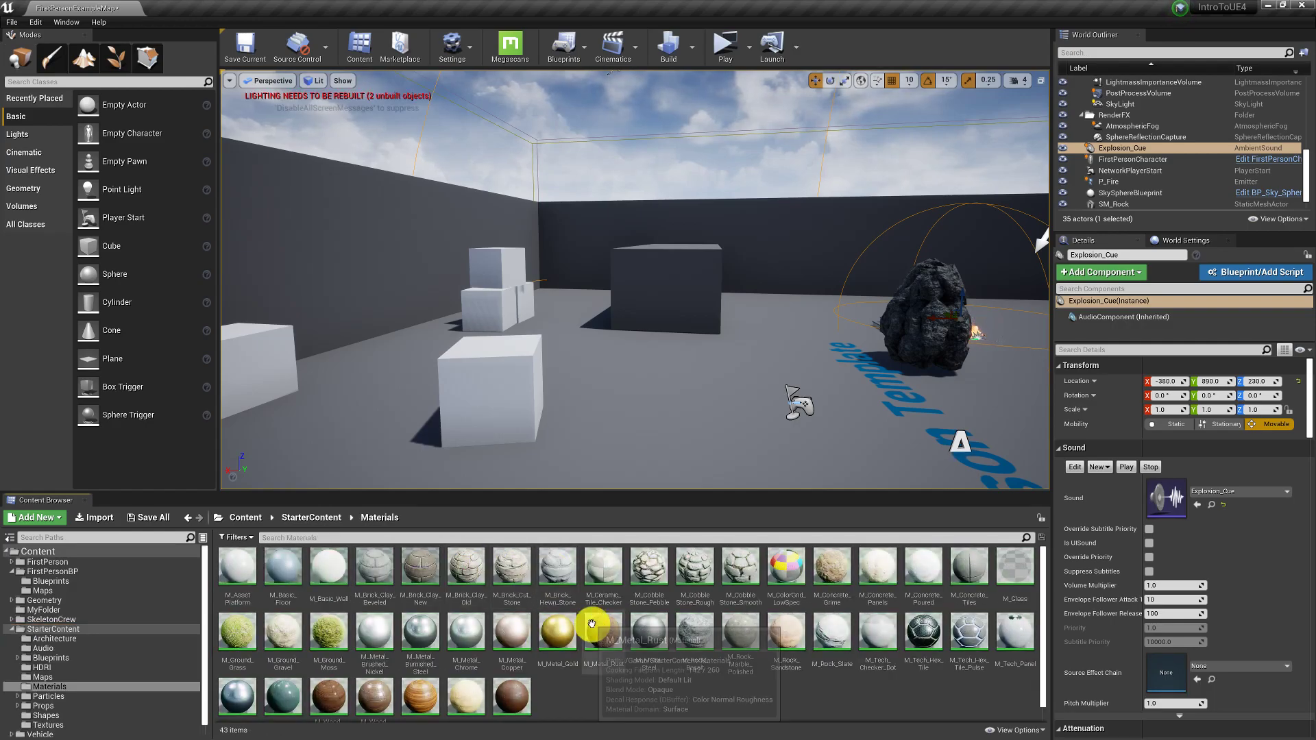
pyautogui.moveTo(457, 598)
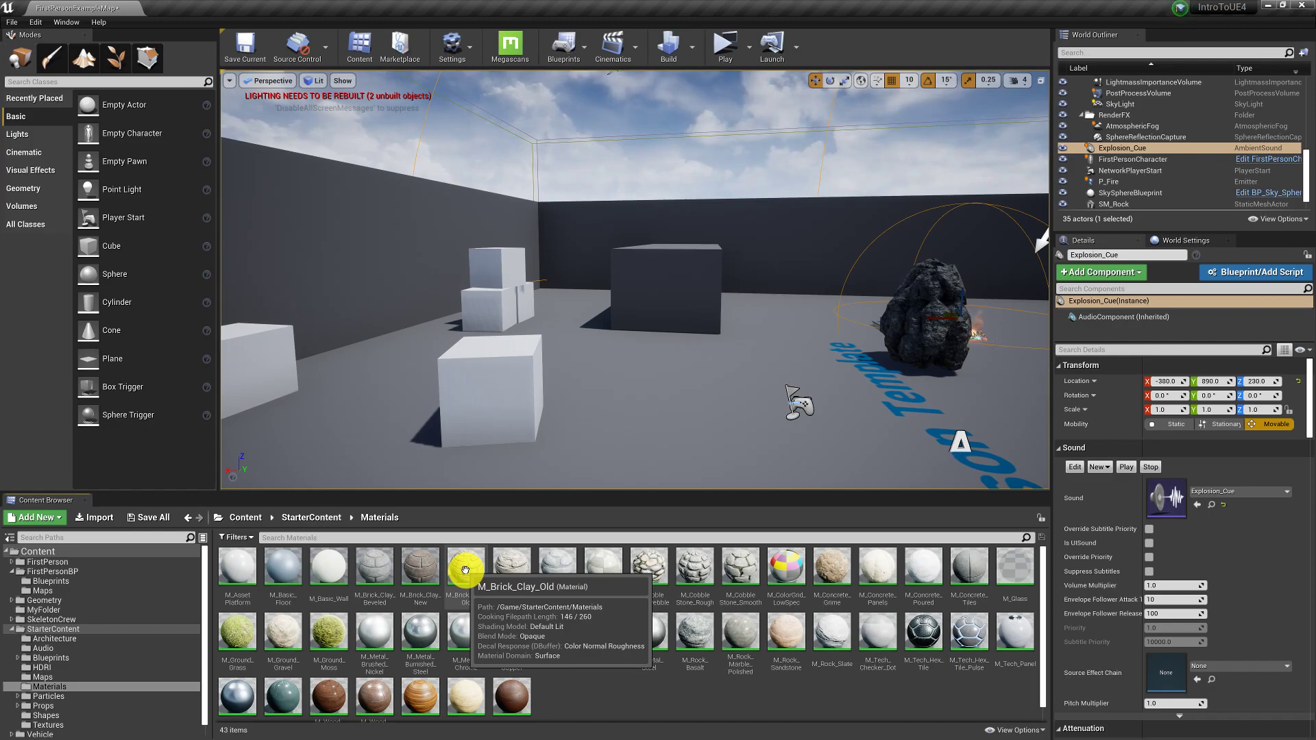
pyautogui.moveTo(542, 571)
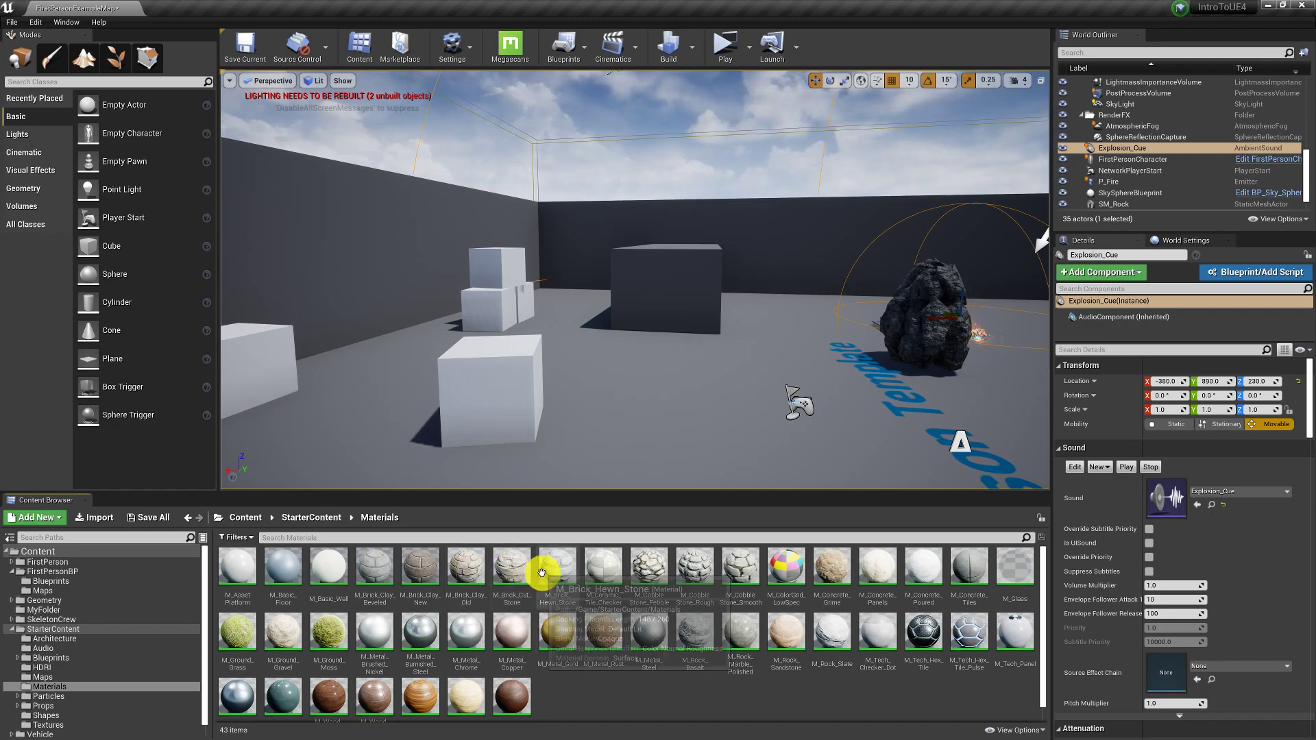
pyautogui.moveTo(556, 571)
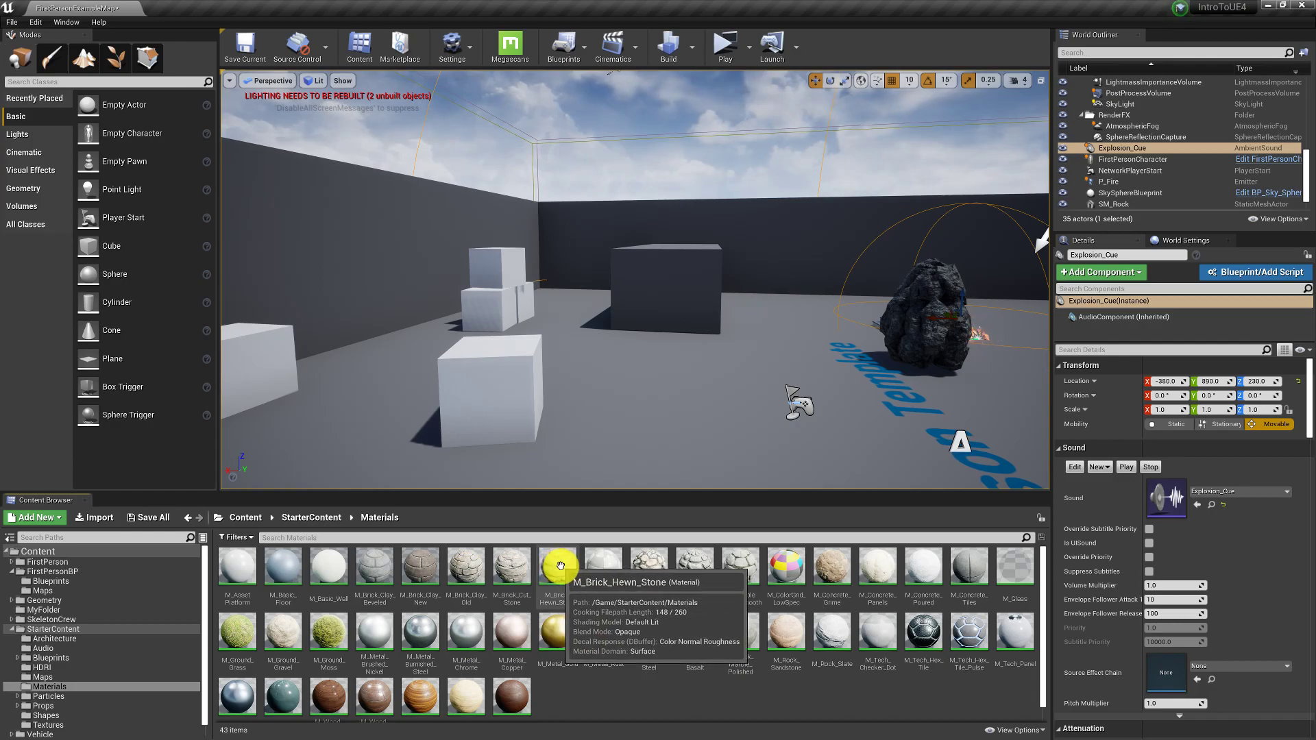
pyautogui.moveTo(645, 566)
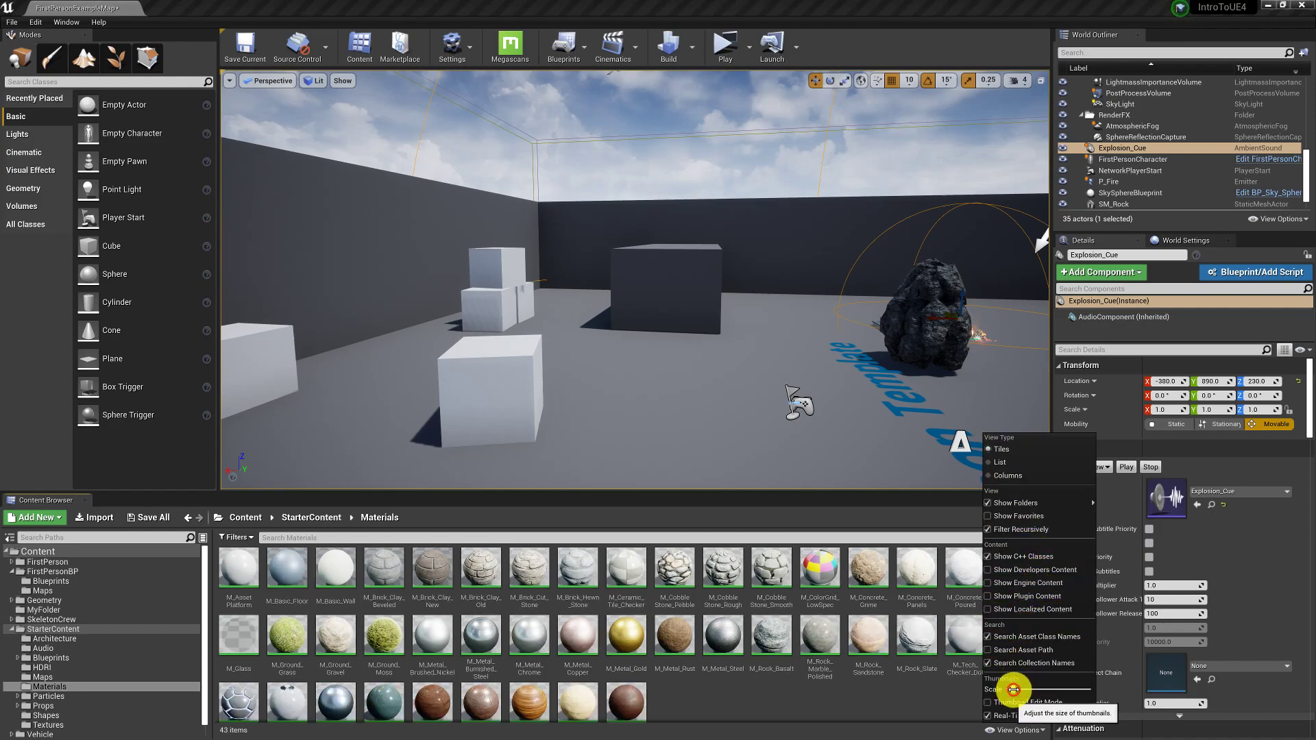
# Enlarge the thumbnails with the Thumbnail Size slider, then go back to Content
pyautogui.moveTo(1006, 696); pyautogui.dragTo(1028, 695)
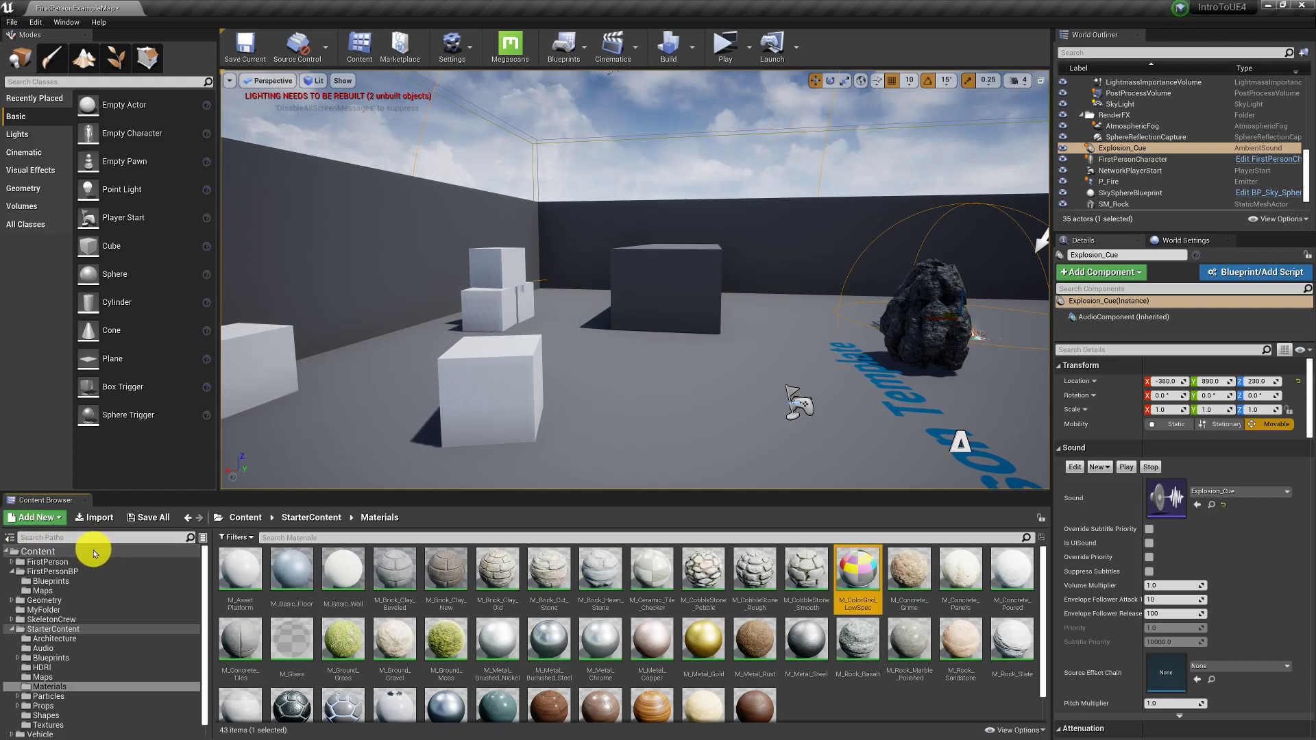
pyautogui.click(37, 551)
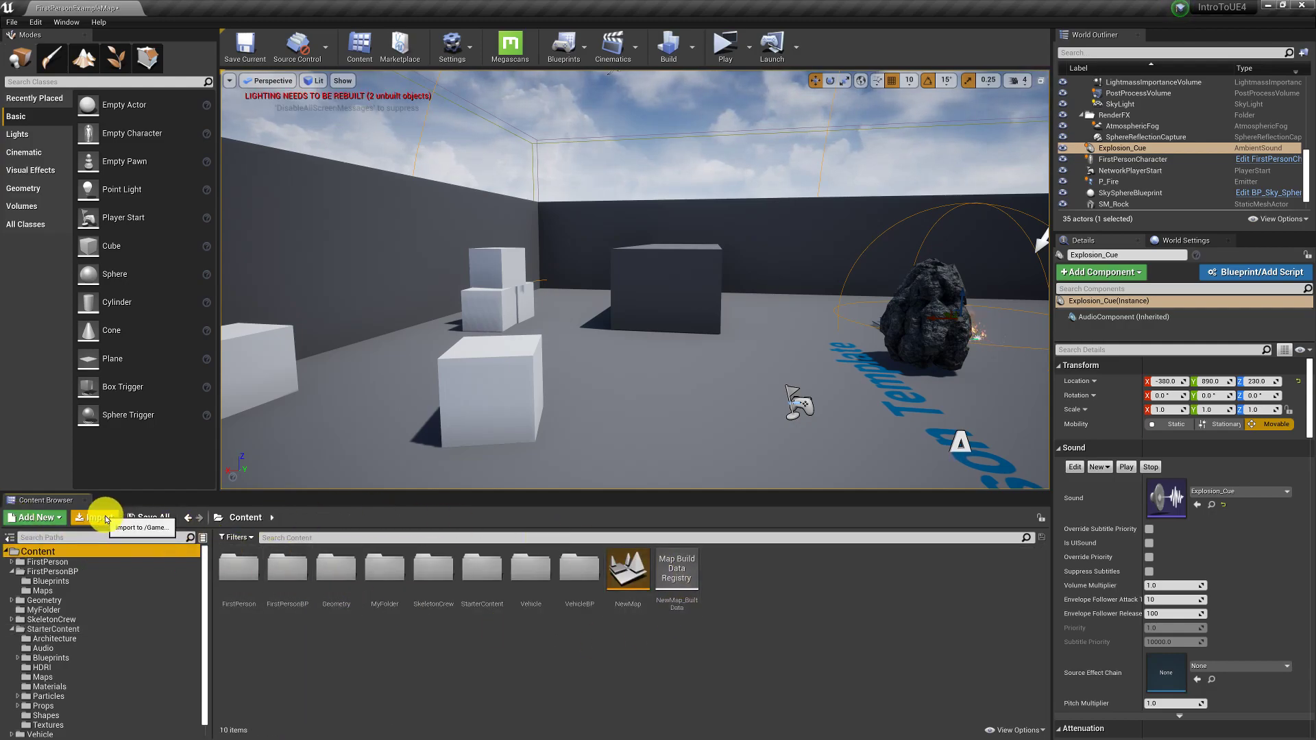
pyautogui.moveTo(728, 620)
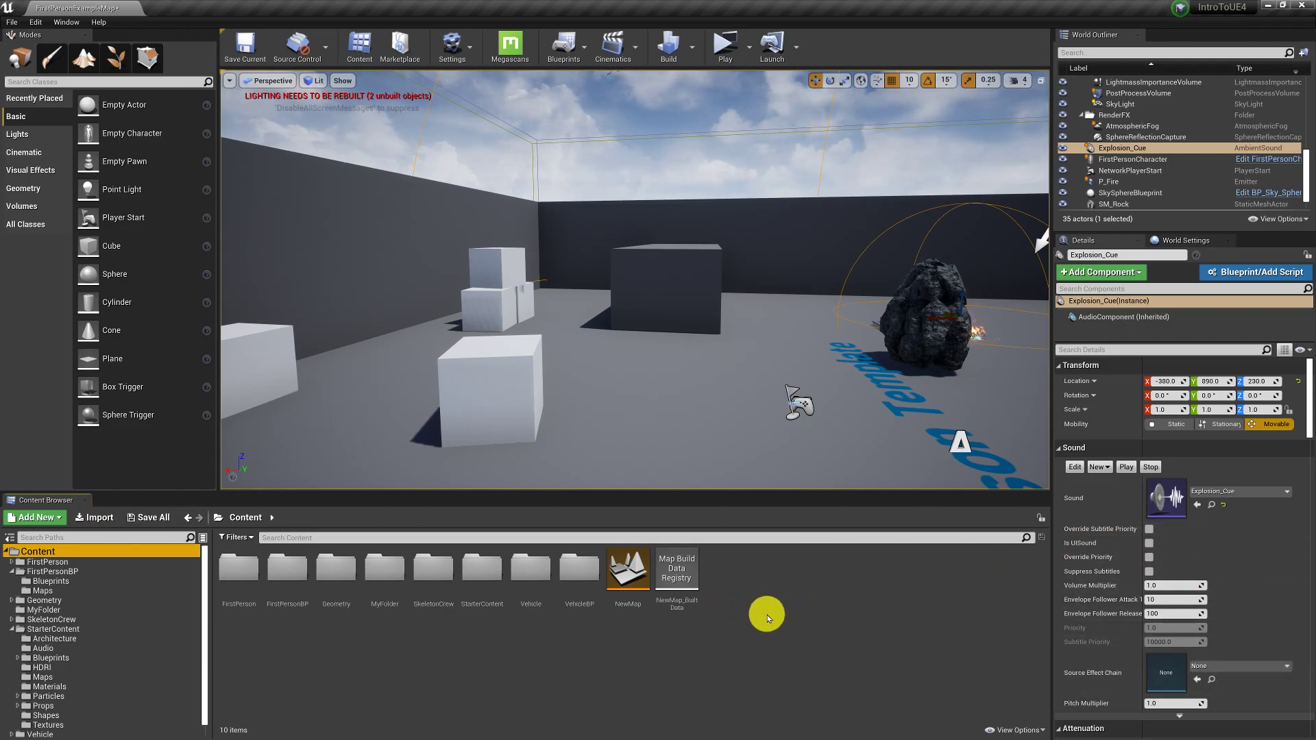
pyautogui.moveTo(308, 560)
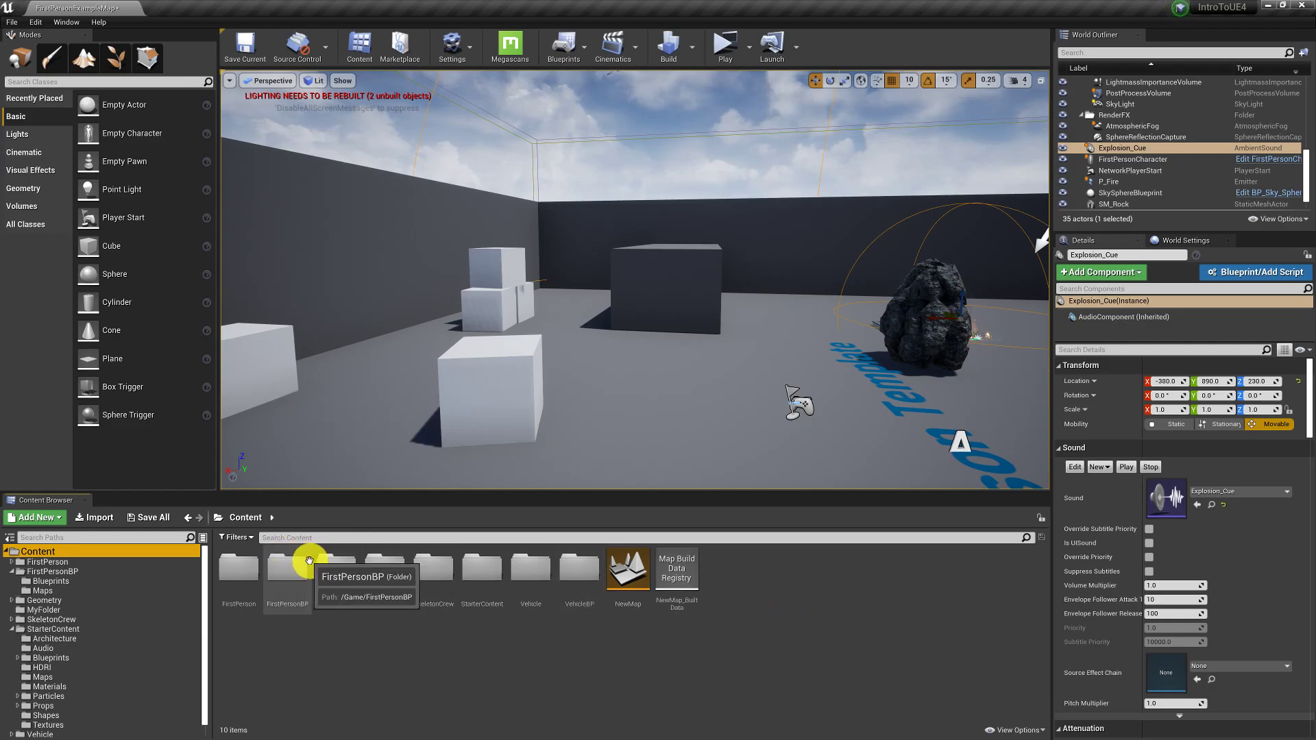
pyautogui.moveTo(152, 523)
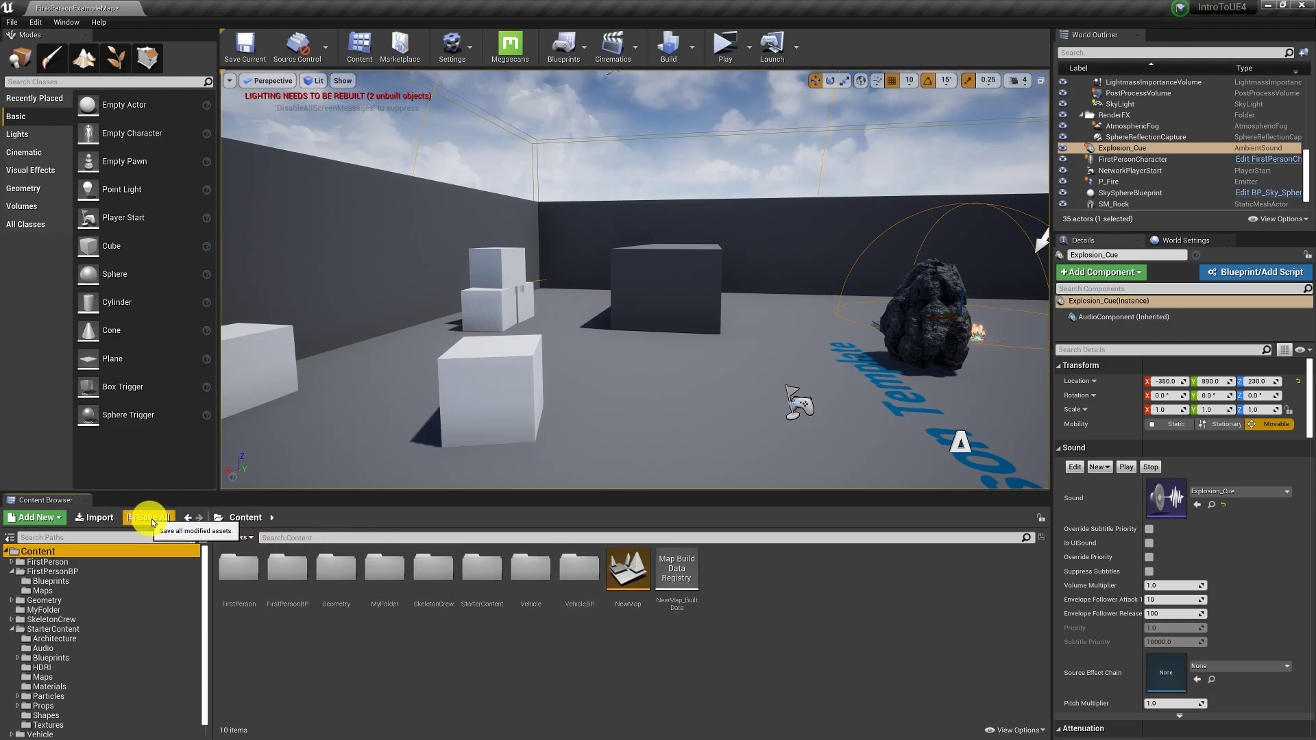